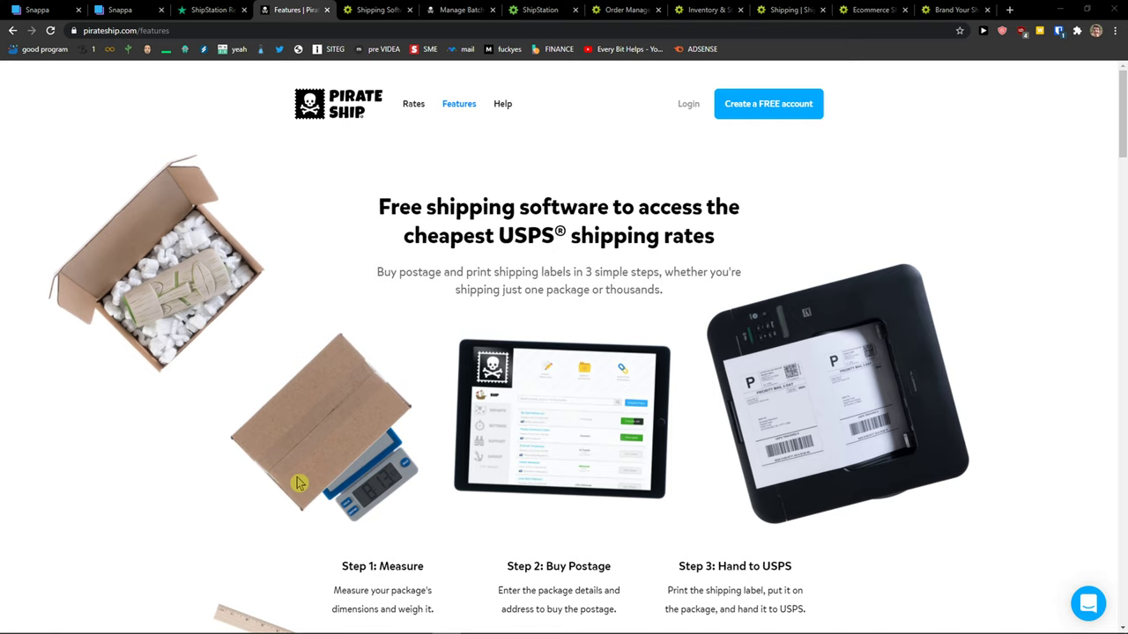
- Glance at ShipStation's home page, open its pricing plans, then return to Pirate Ship's features page
left_click(377, 10)
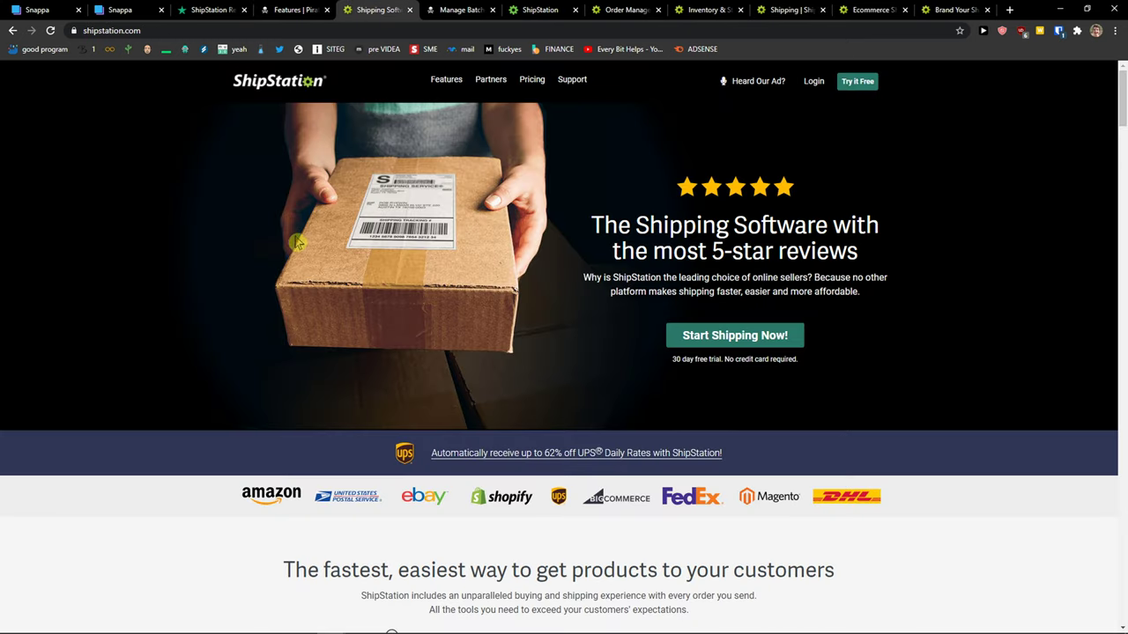
mouse_move(294, 10)
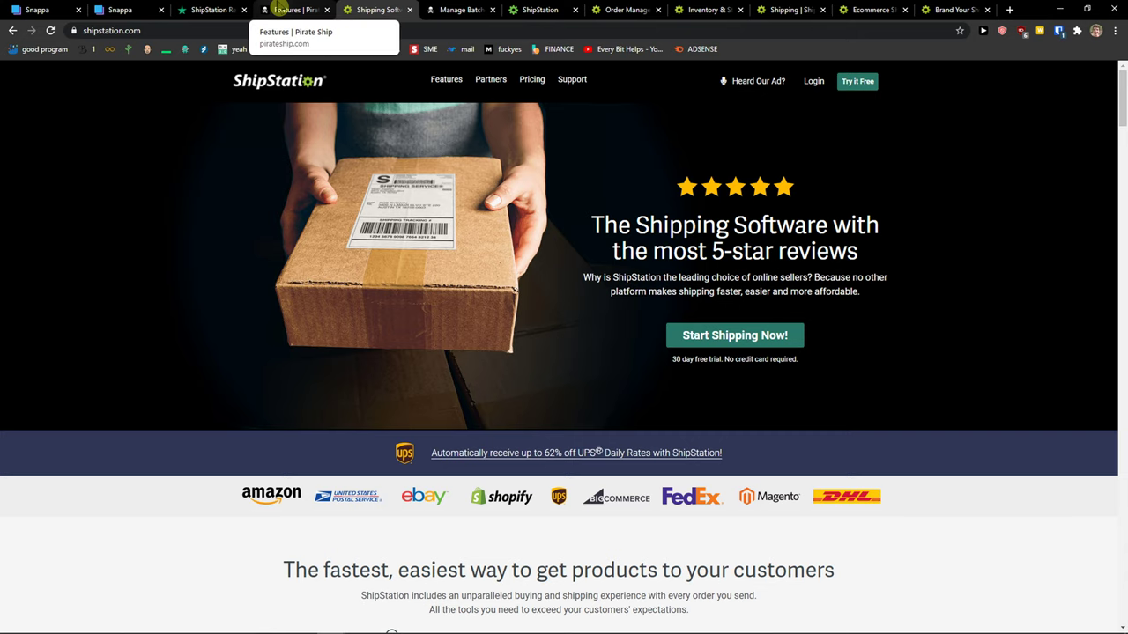
left_click(294, 9)
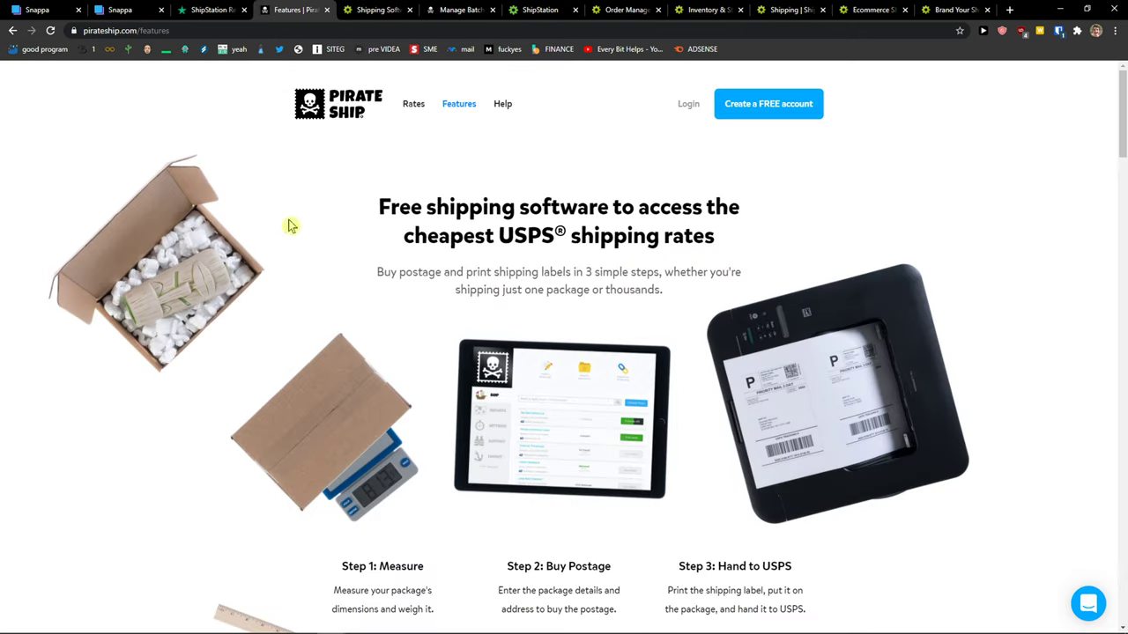
mouse_move(254, 349)
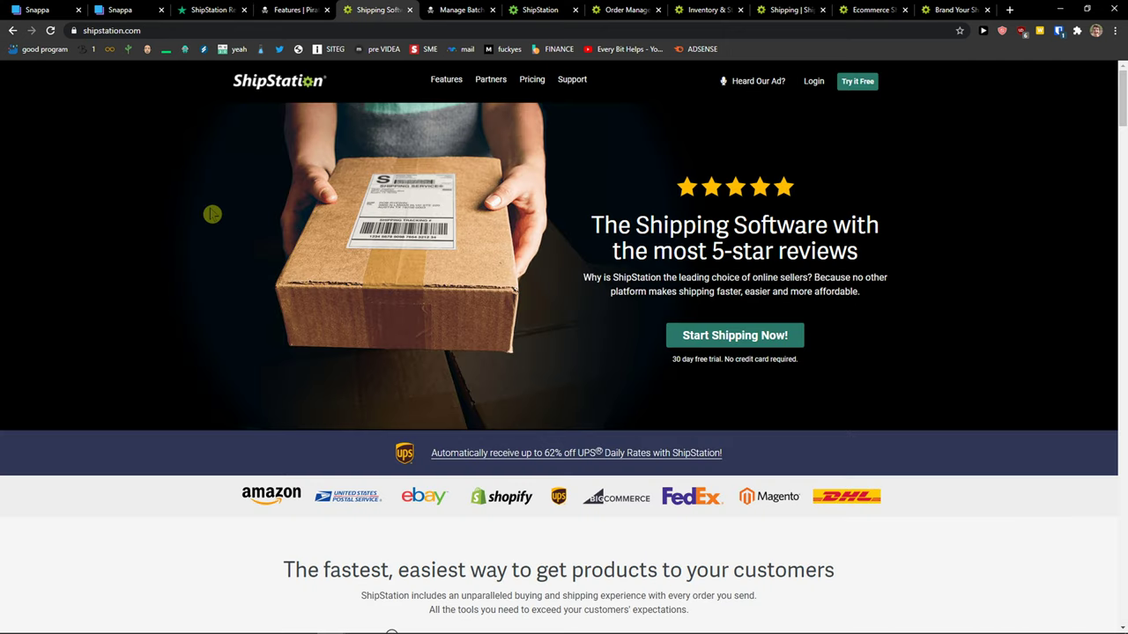
mouse_move(431, 116)
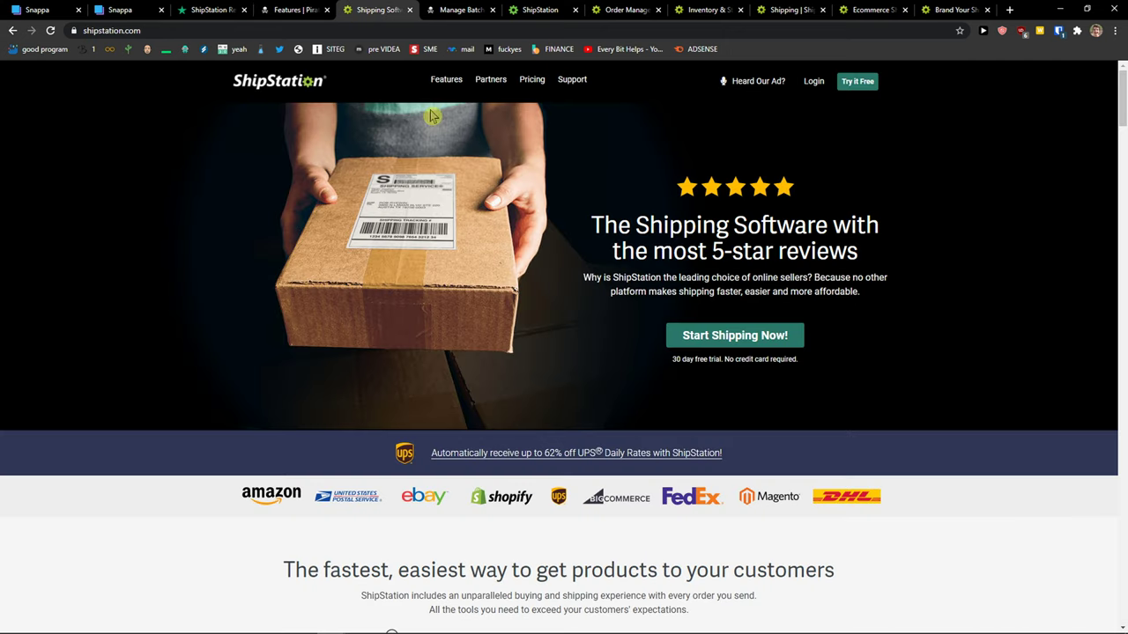
left_click(531, 79)
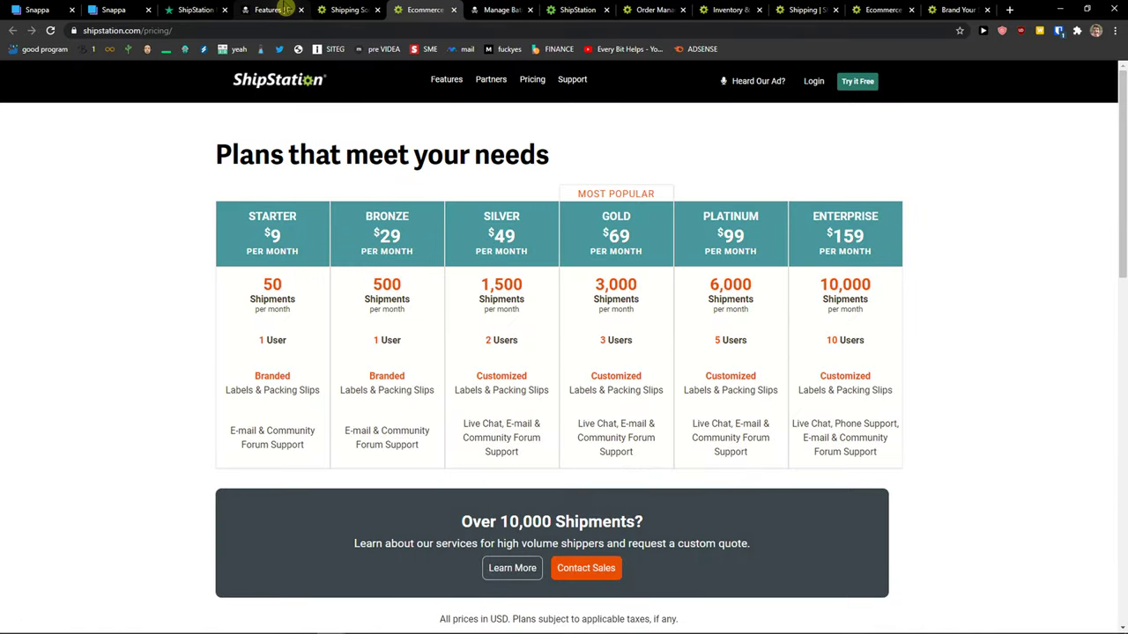
left_click(272, 9)
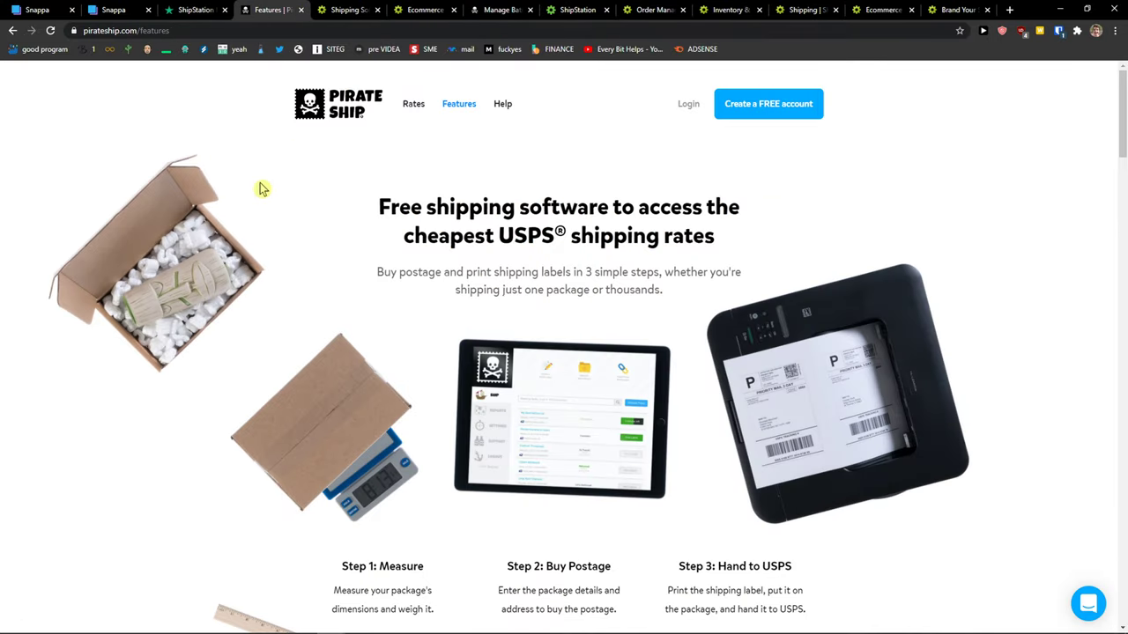
mouse_move(492, 240)
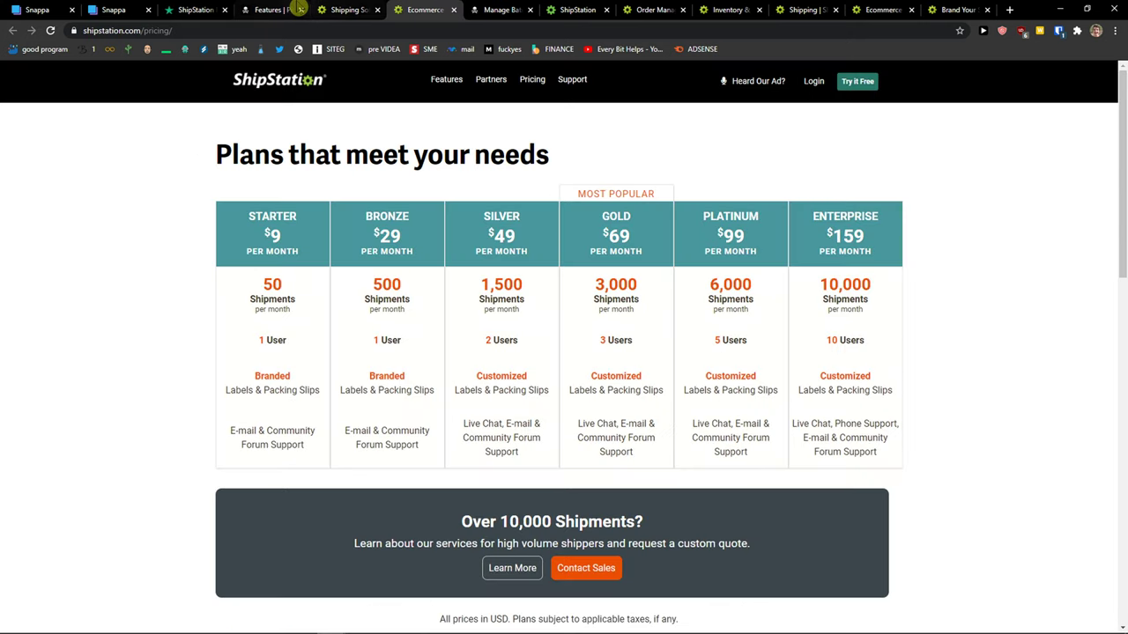
- Return to the 'Features | Pirate Ship' page advertising free software and cheapest USPS rates
left_click(269, 9)
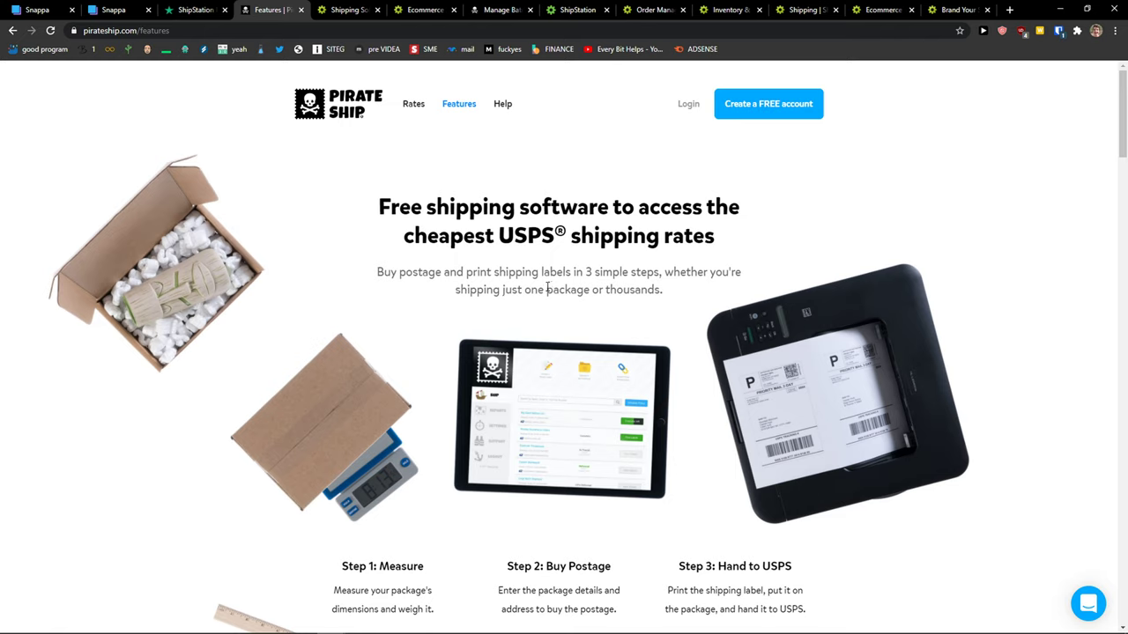
mouse_move(128, 321)
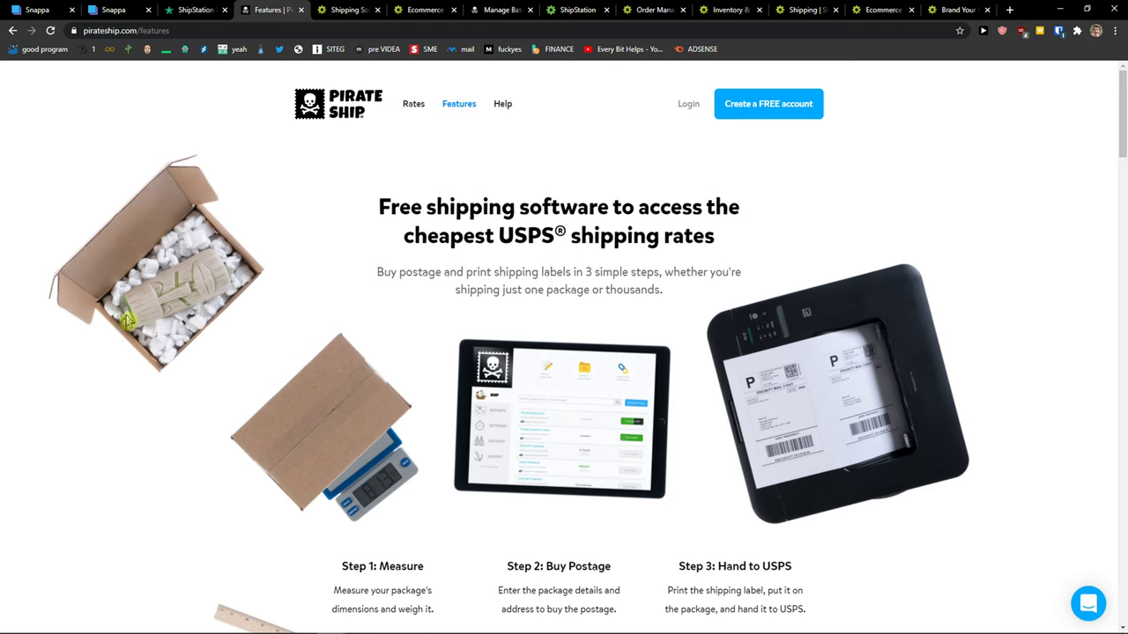
mouse_move(328, 275)
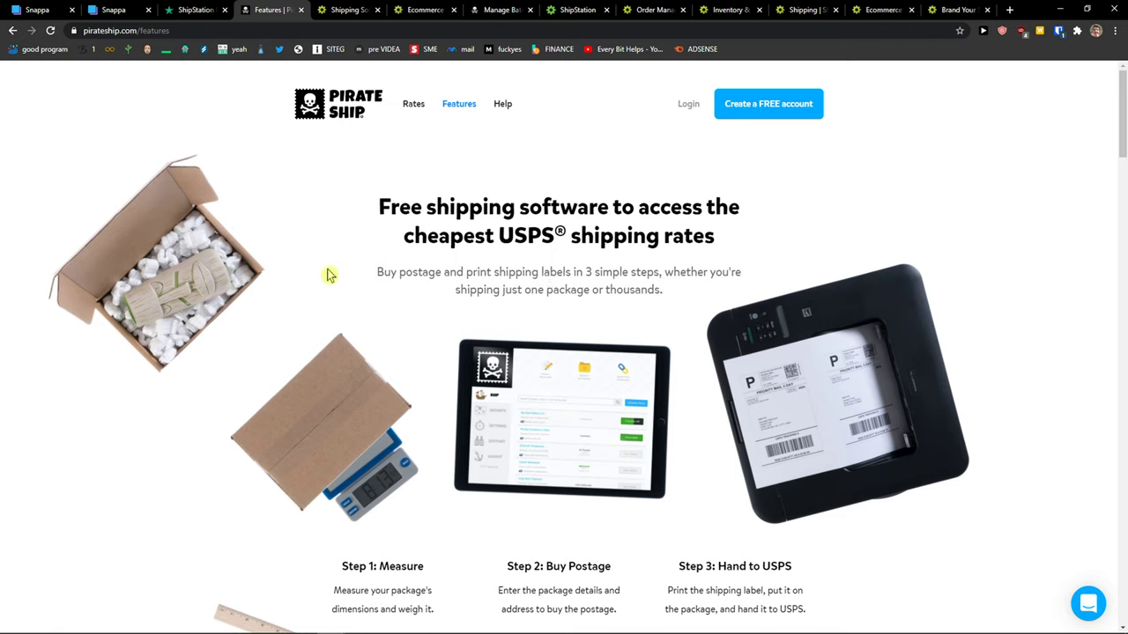
mouse_move(192, 280)
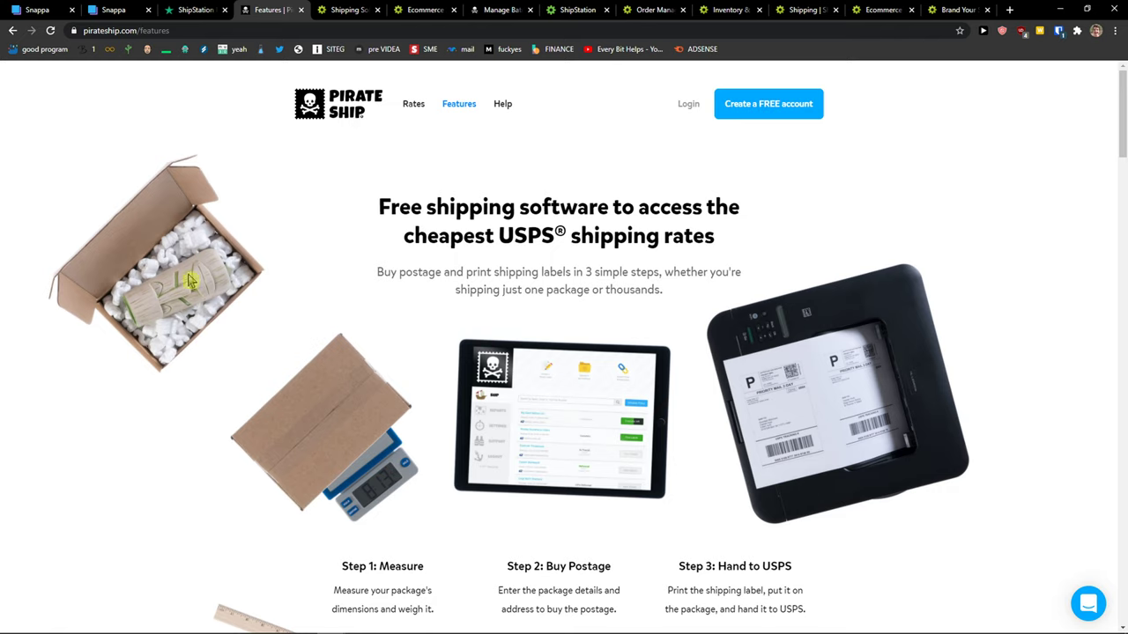
mouse_move(762, 198)
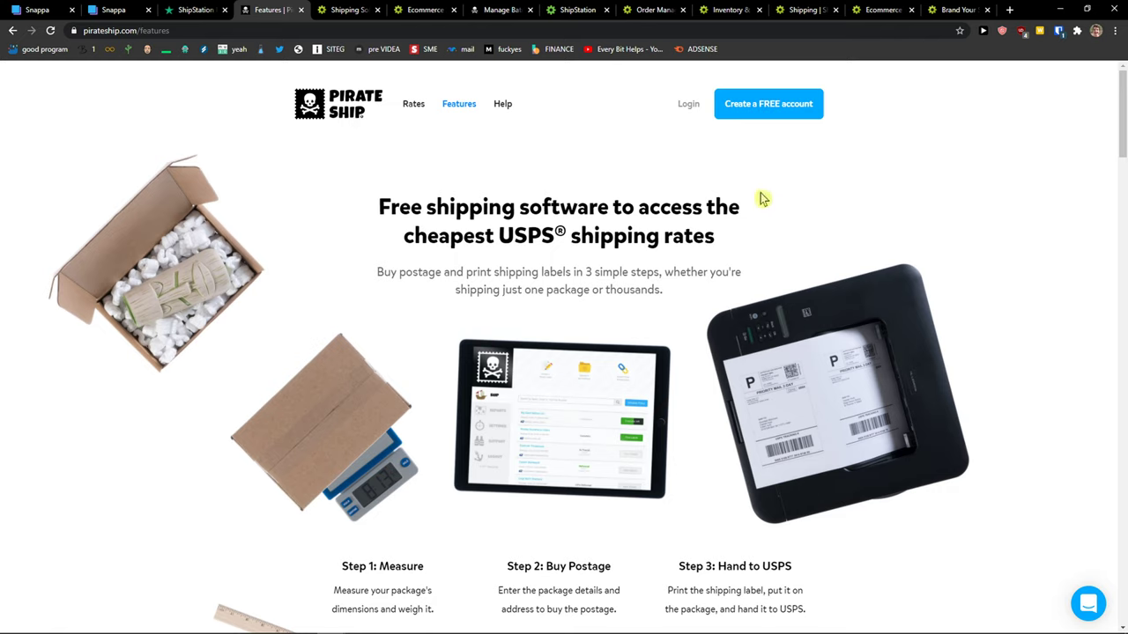
mouse_move(820, 224)
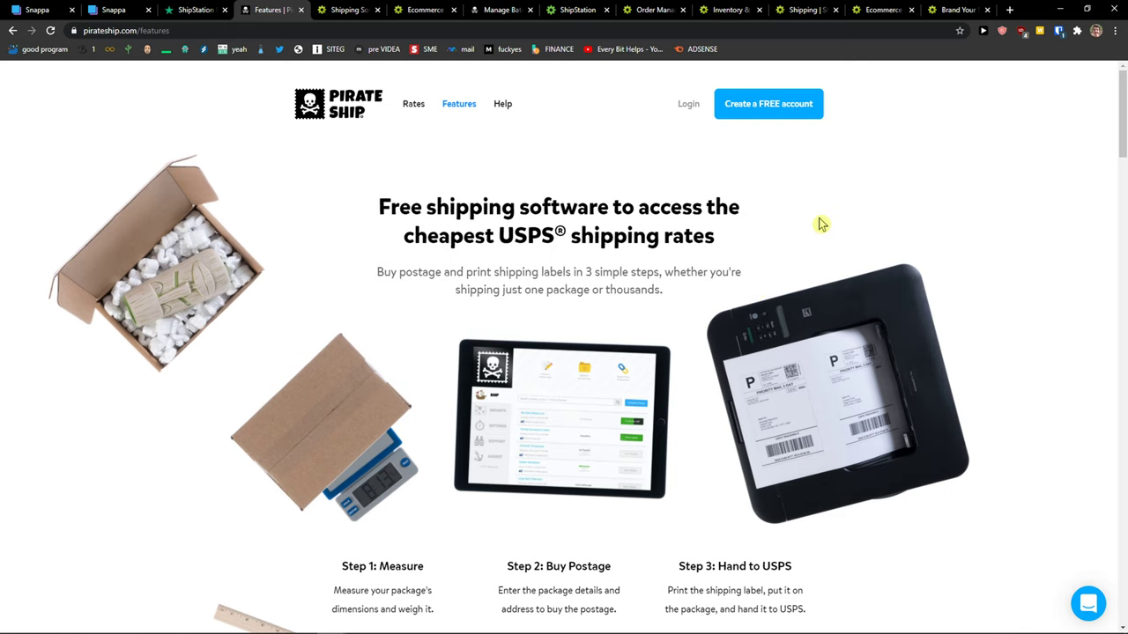
mouse_move(661, 241)
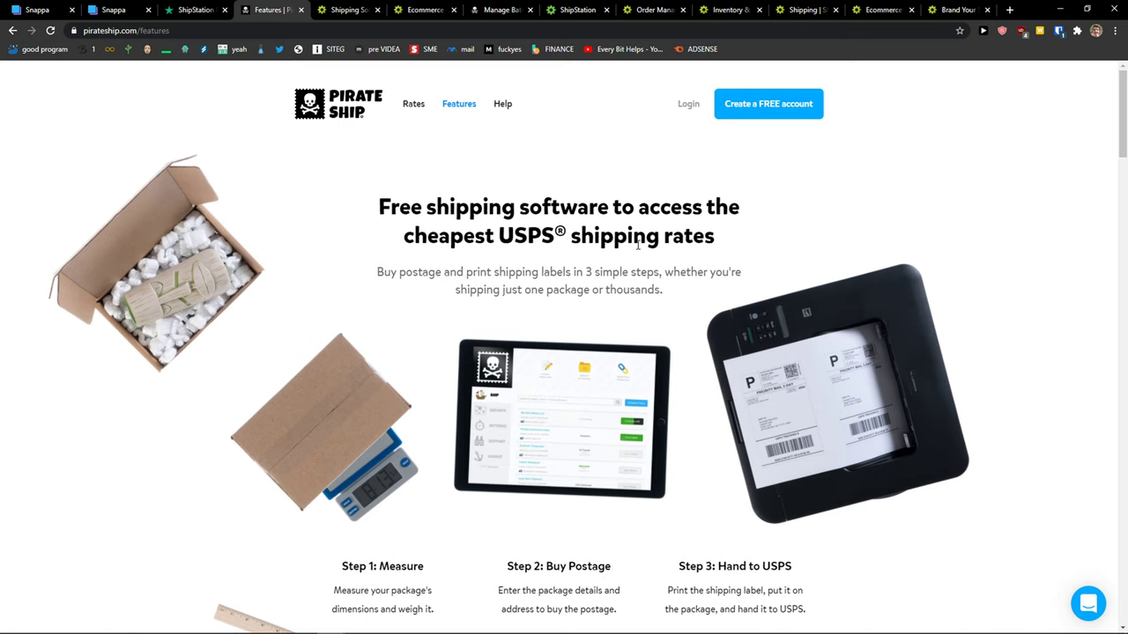
mouse_move(438, 122)
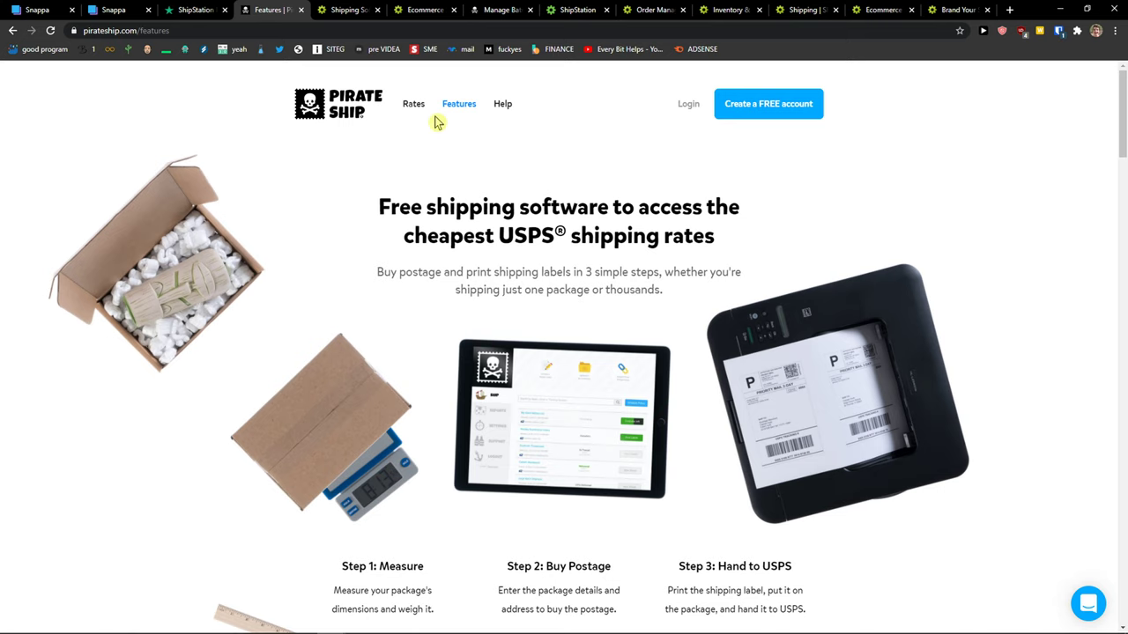
mouse_move(270, 10)
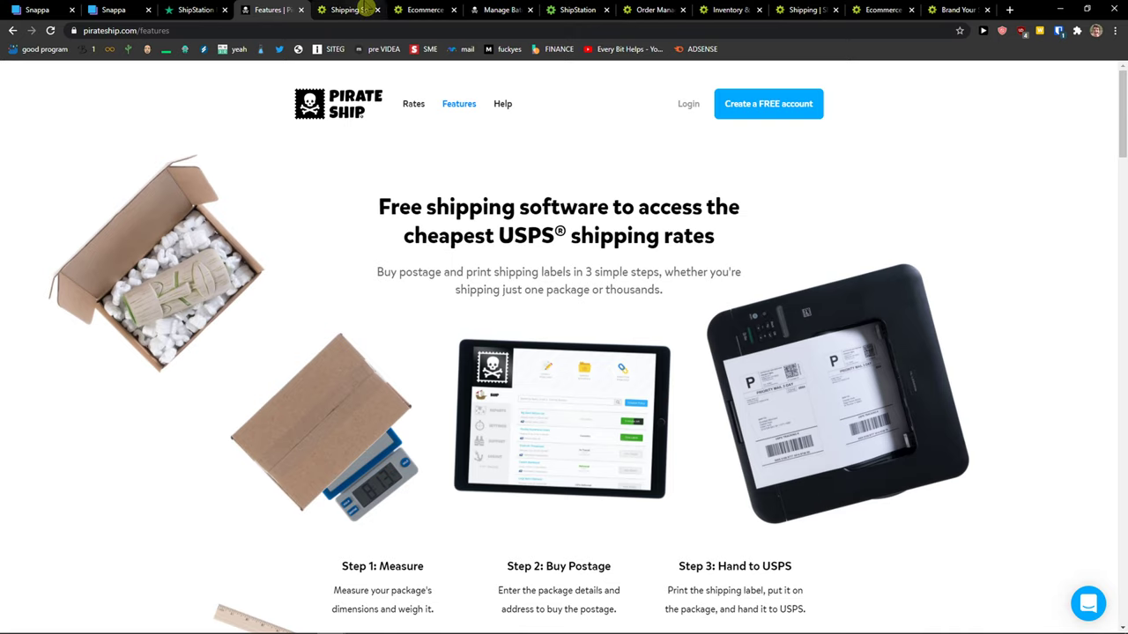
- Check ShipStation's home page, then scroll through Pirate Ship's features page and come back to it
left_click(348, 10)
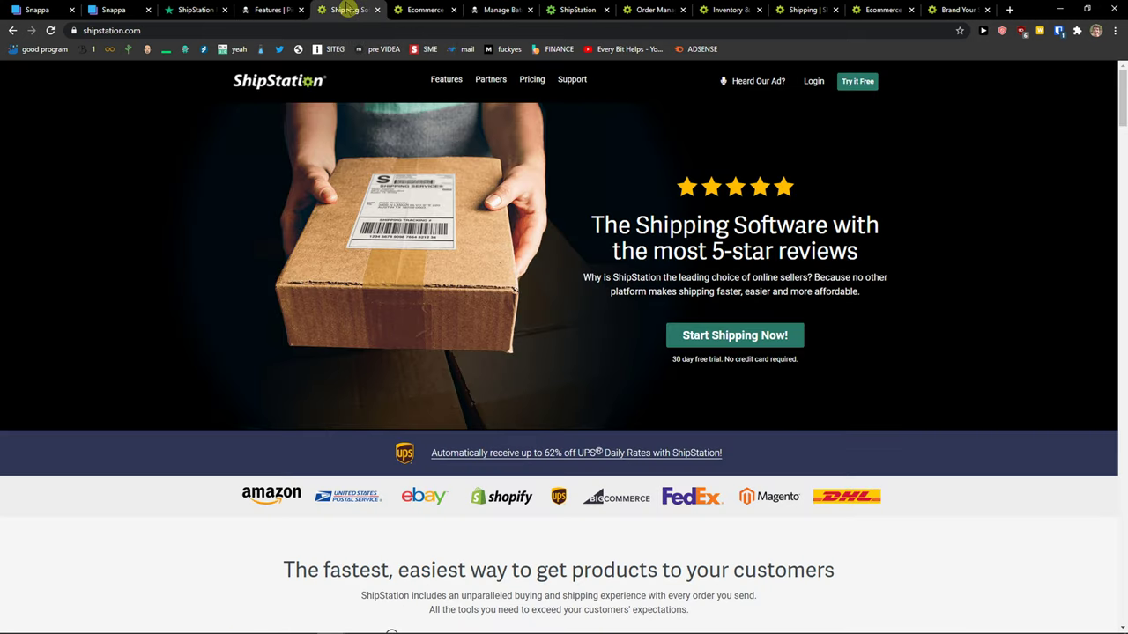
left_click(271, 9)
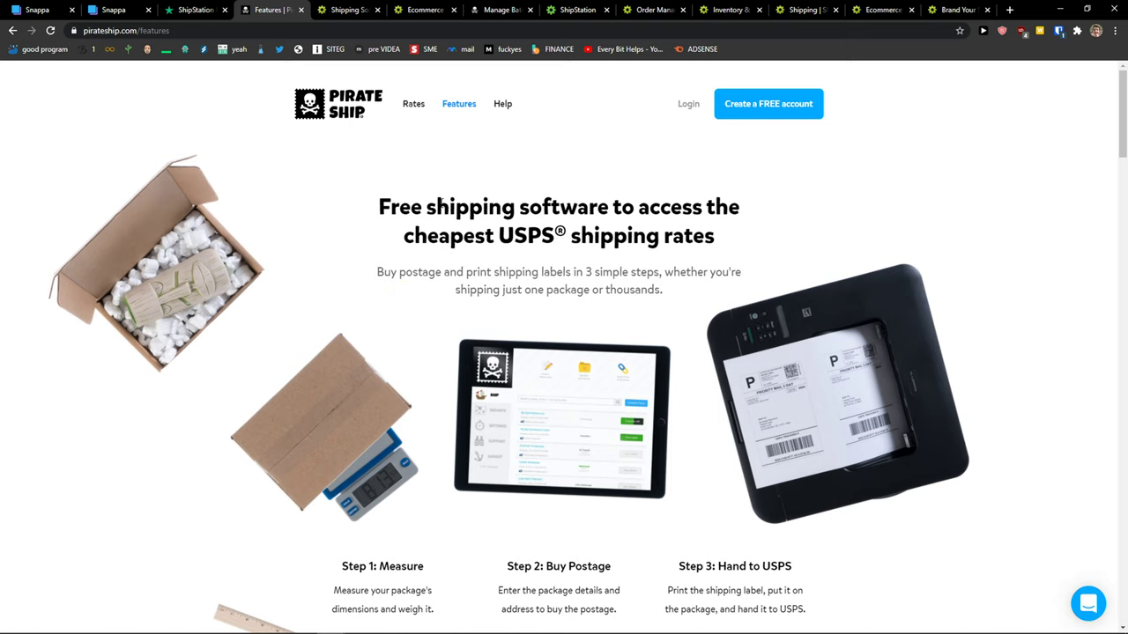
scroll("down", 3)
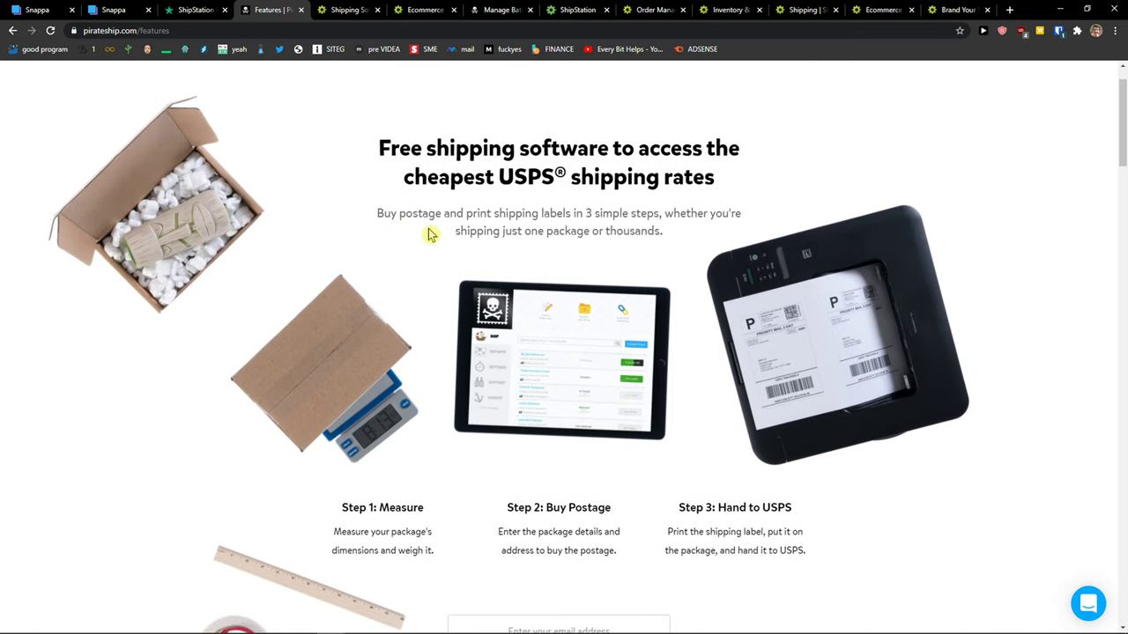
scroll("up", 3)
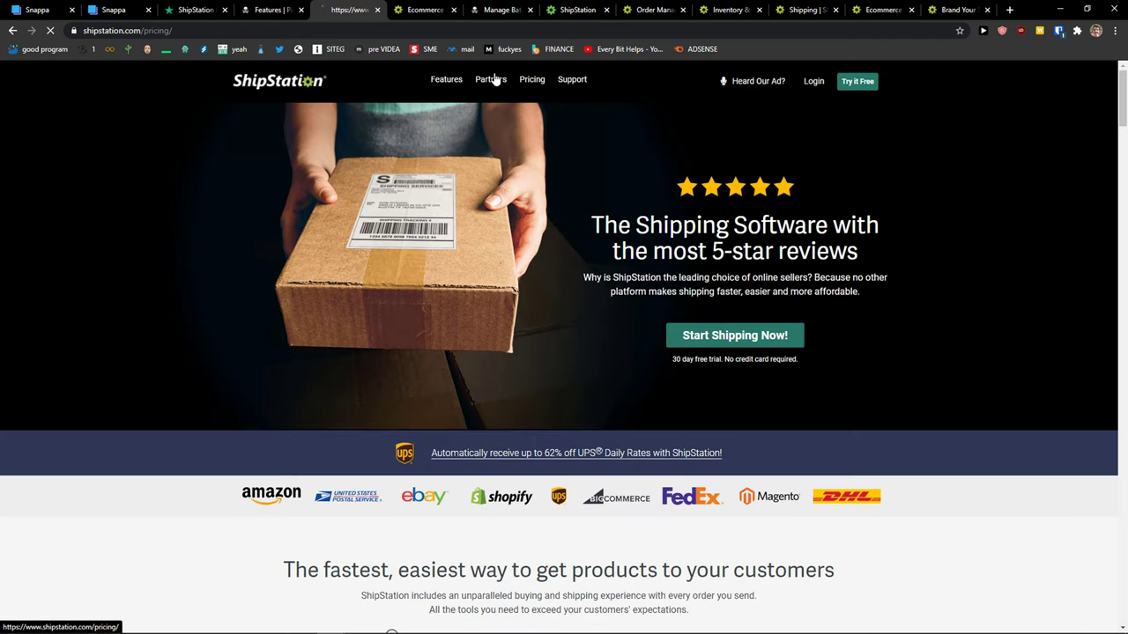
left_click(271, 10)
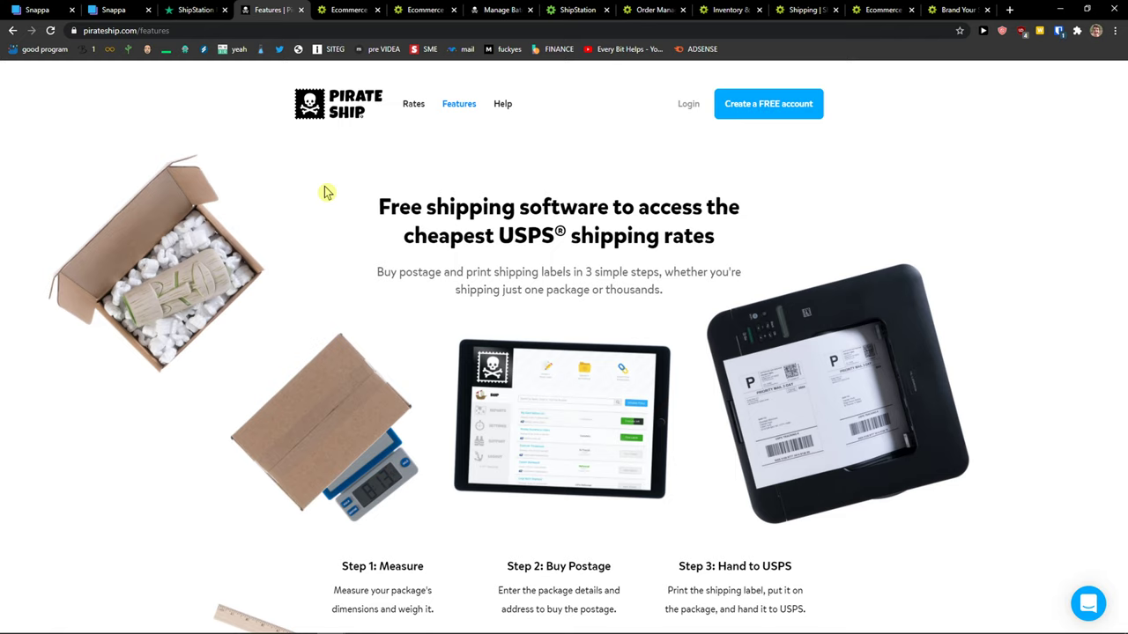
mouse_move(317, 191)
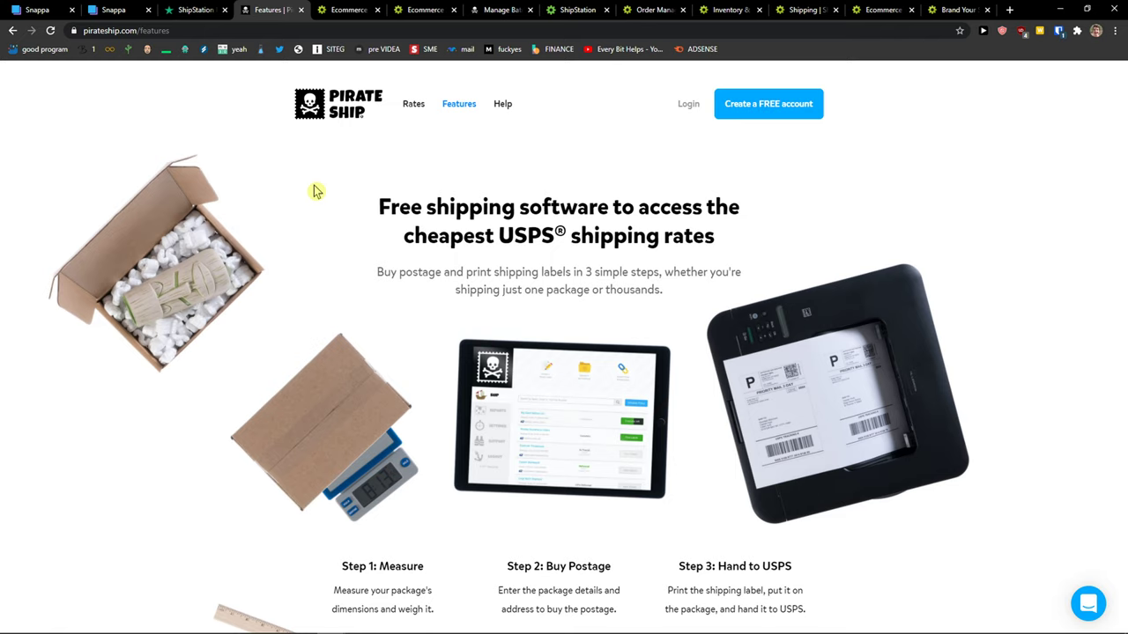
mouse_move(348, 10)
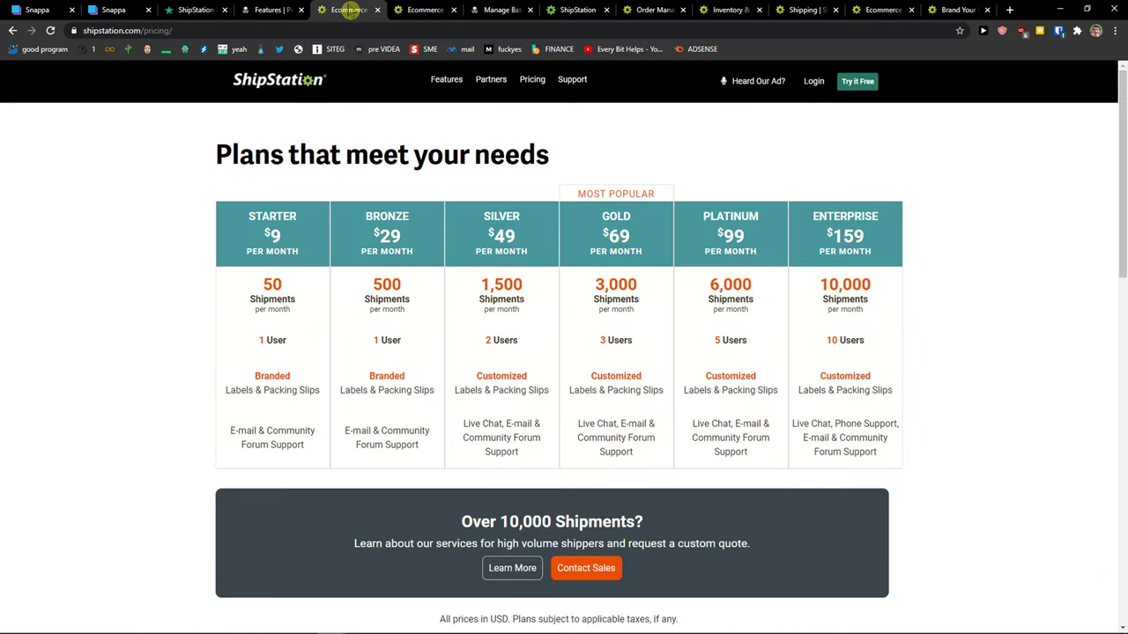
- Compare ShipStation's Silver plan ($49, 1,500 shipments) with Pirate Ship's free features page, then open the other ShipStation pricing page
left_click(269, 10)
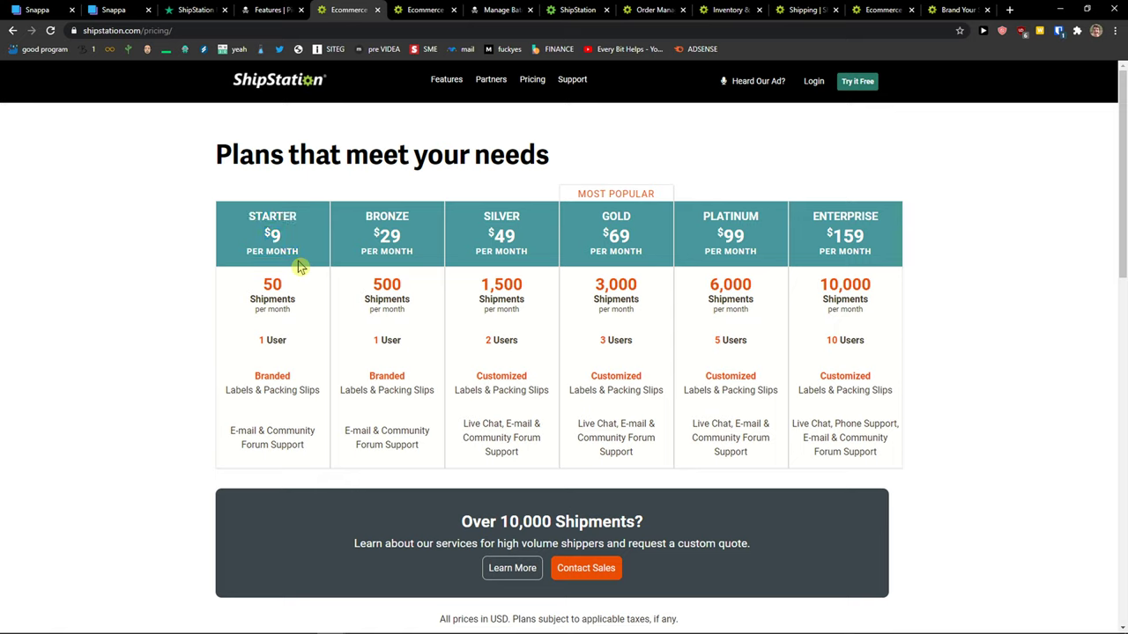
mouse_move(276, 121)
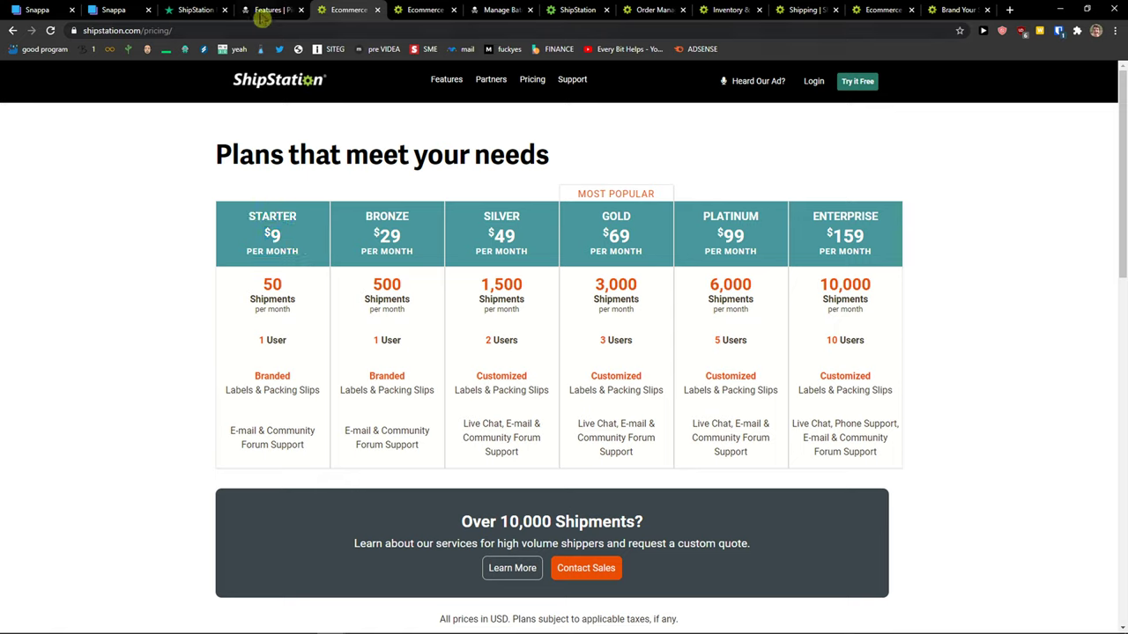
mouse_move(361, 298)
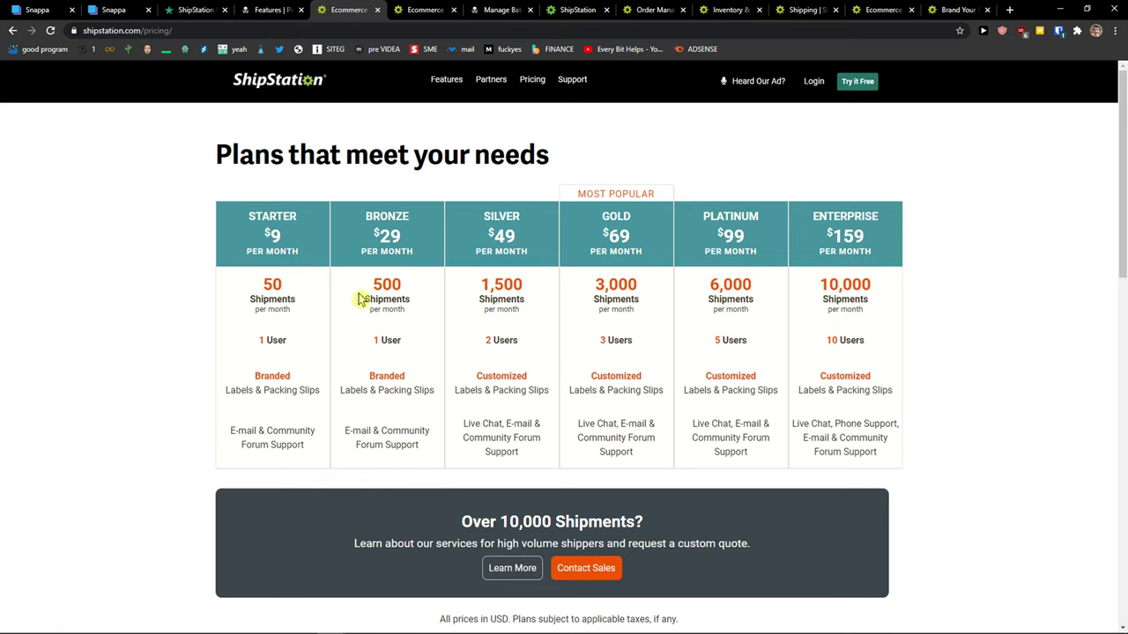
mouse_move(498, 223)
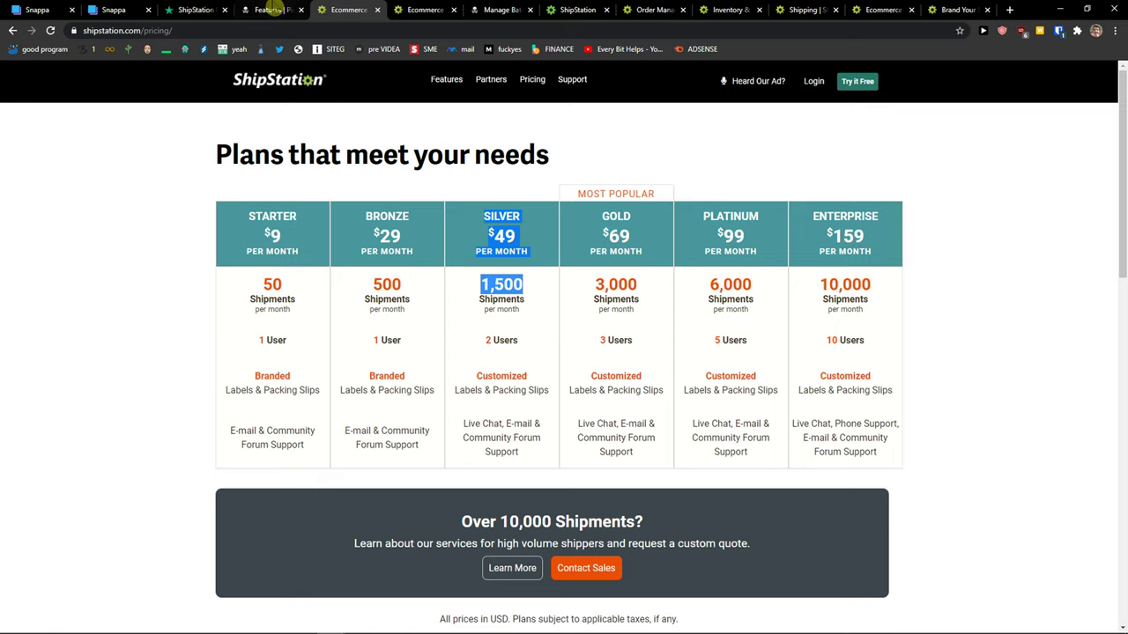
mouse_move(271, 10)
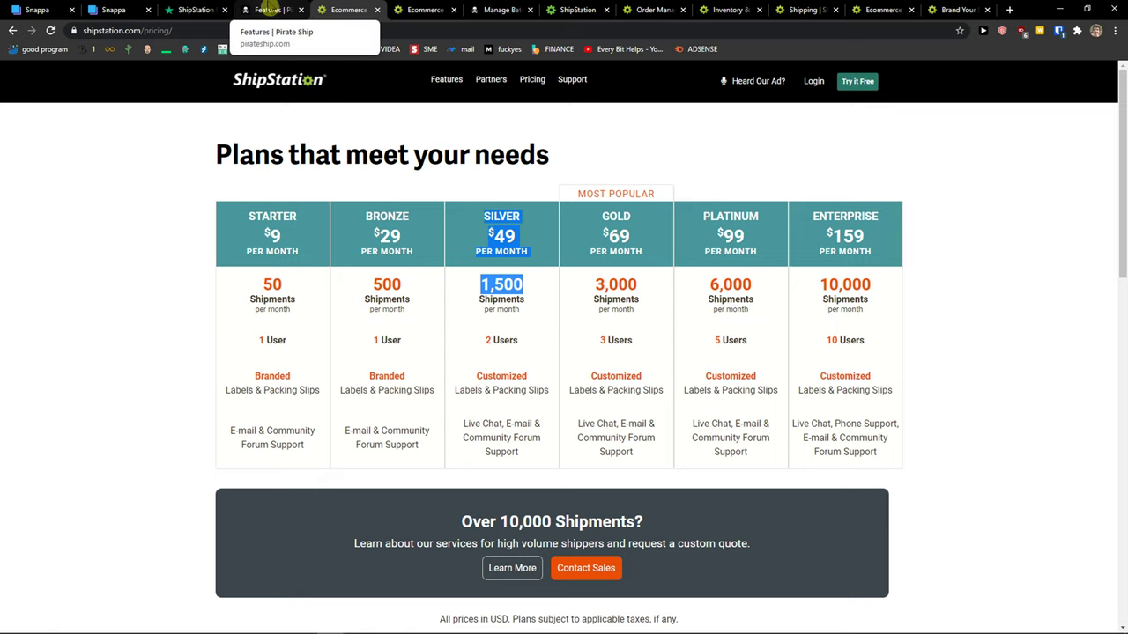
left_click(271, 10)
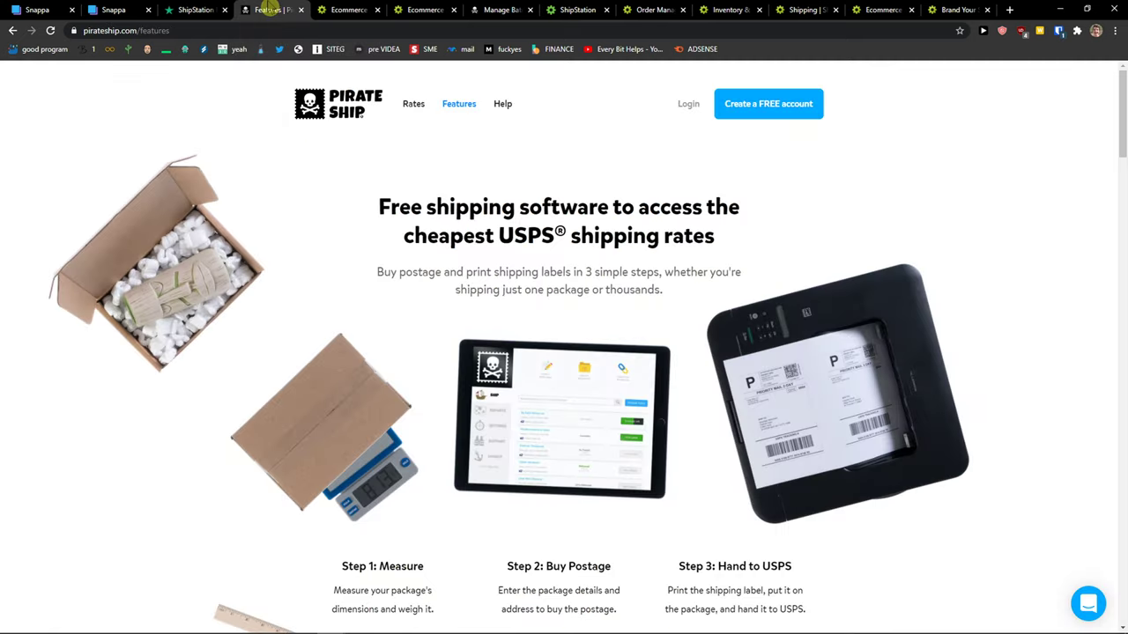
left_click(346, 9)
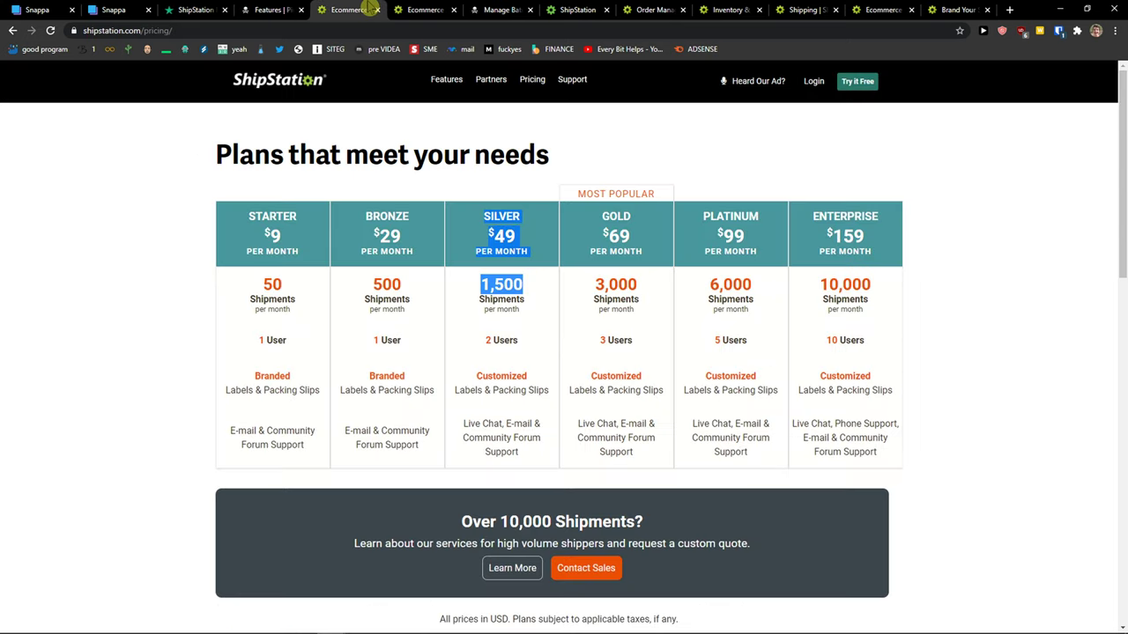
left_click(270, 10)
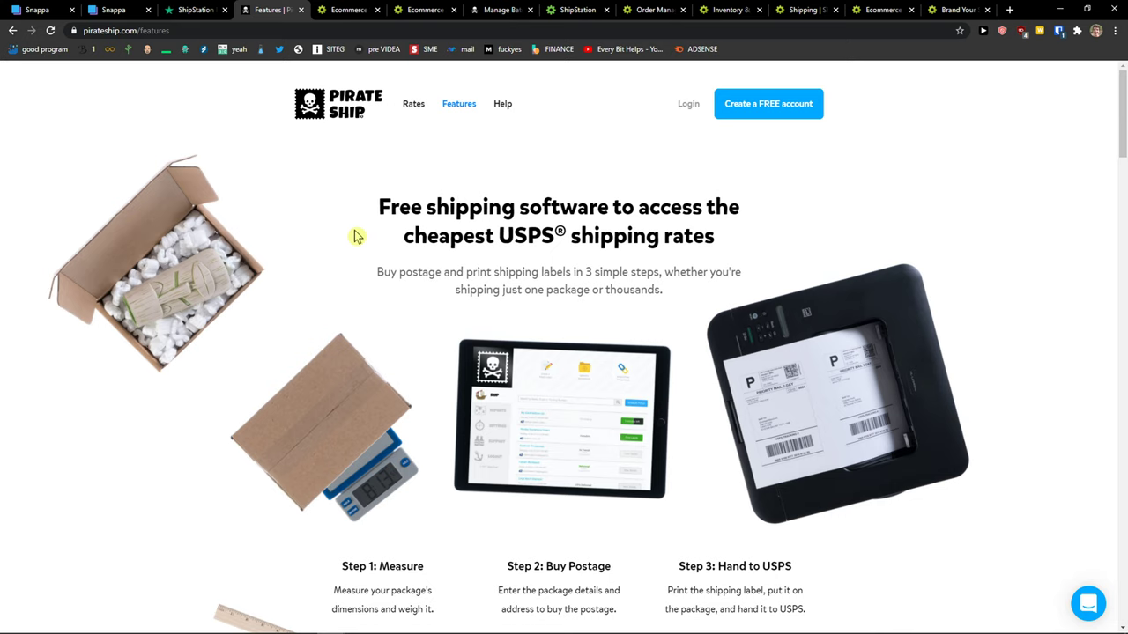
left_click(344, 10)
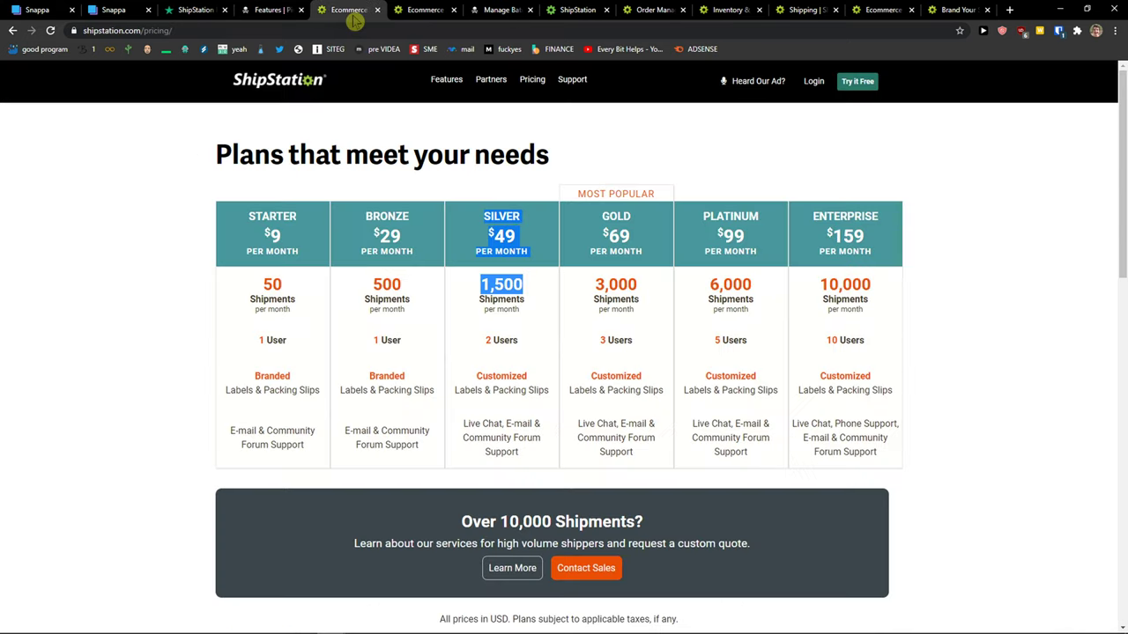
mouse_move(428, 10)
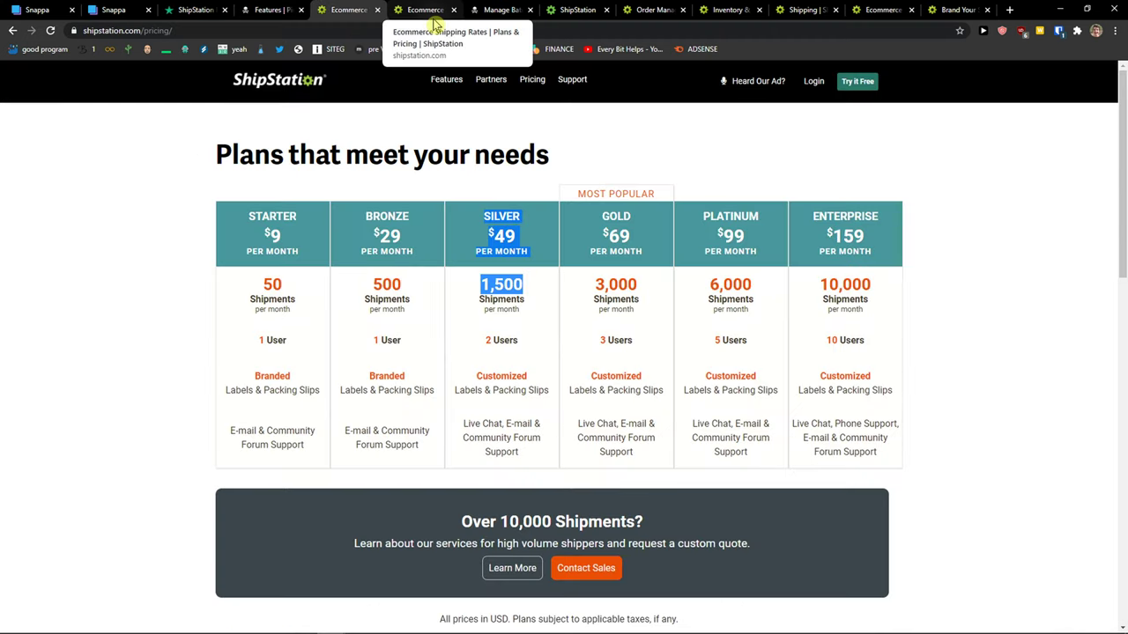
left_click(575, 10)
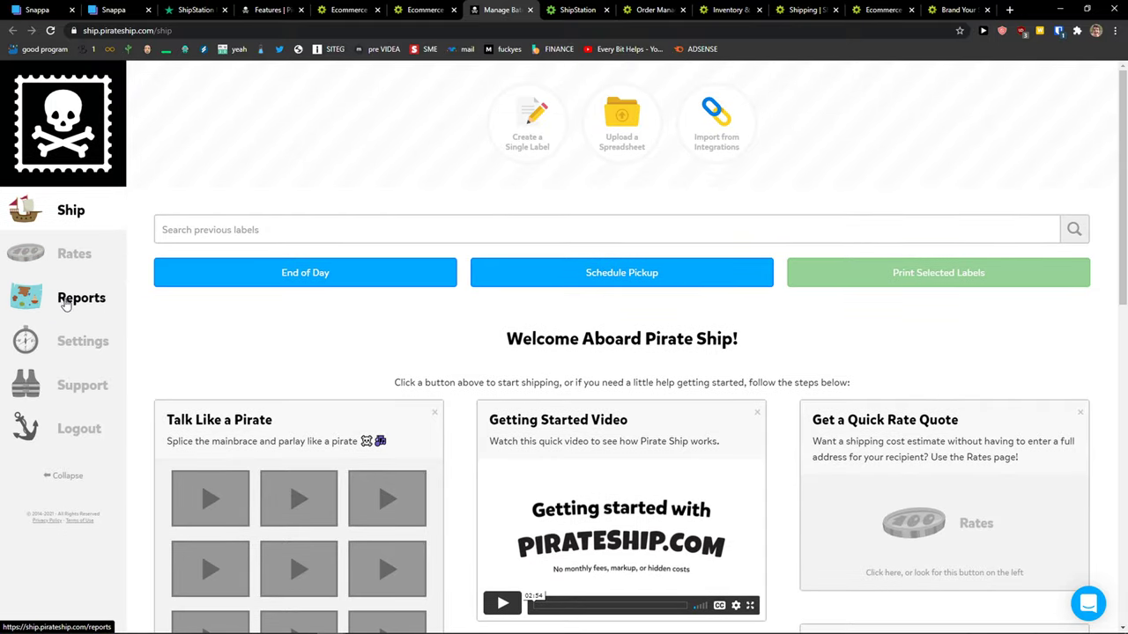
mouse_move(74, 253)
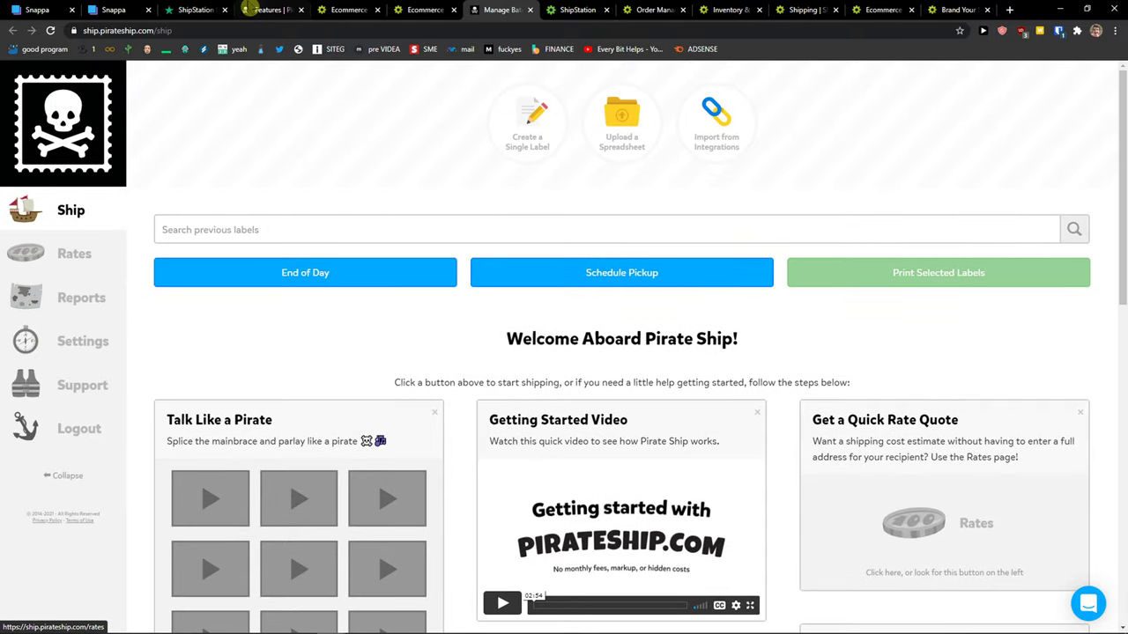
- Scroll Pirate Ship's features page to its video, view the Manage Batches dashboard, then return to ShipStation pricing
left_click(270, 10)
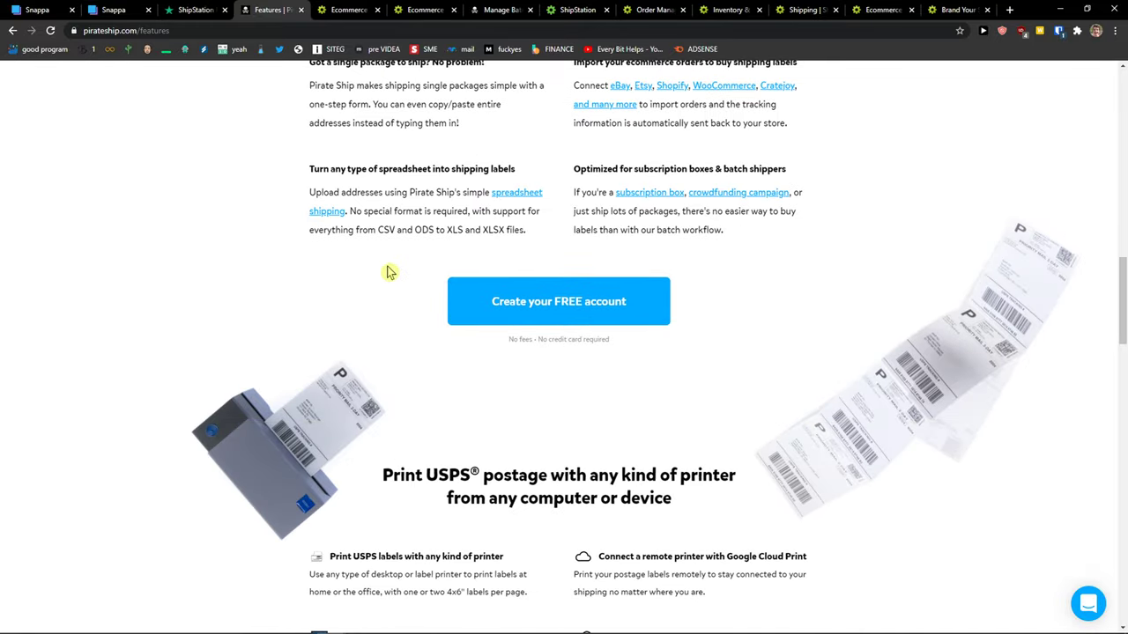
scroll("up", 3)
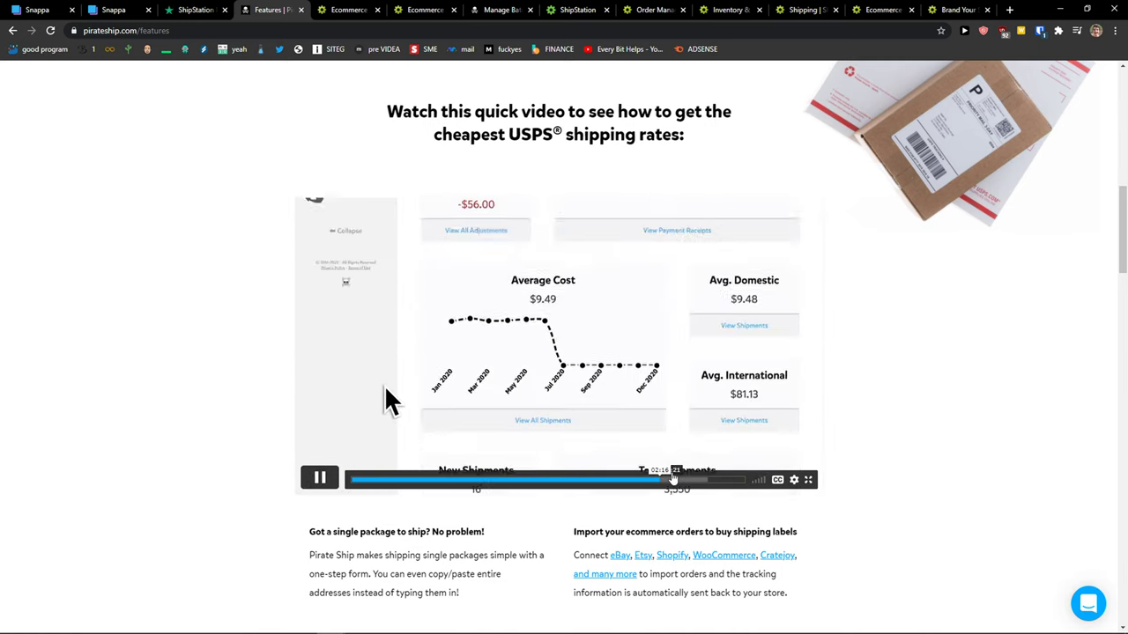
left_click(320, 477)
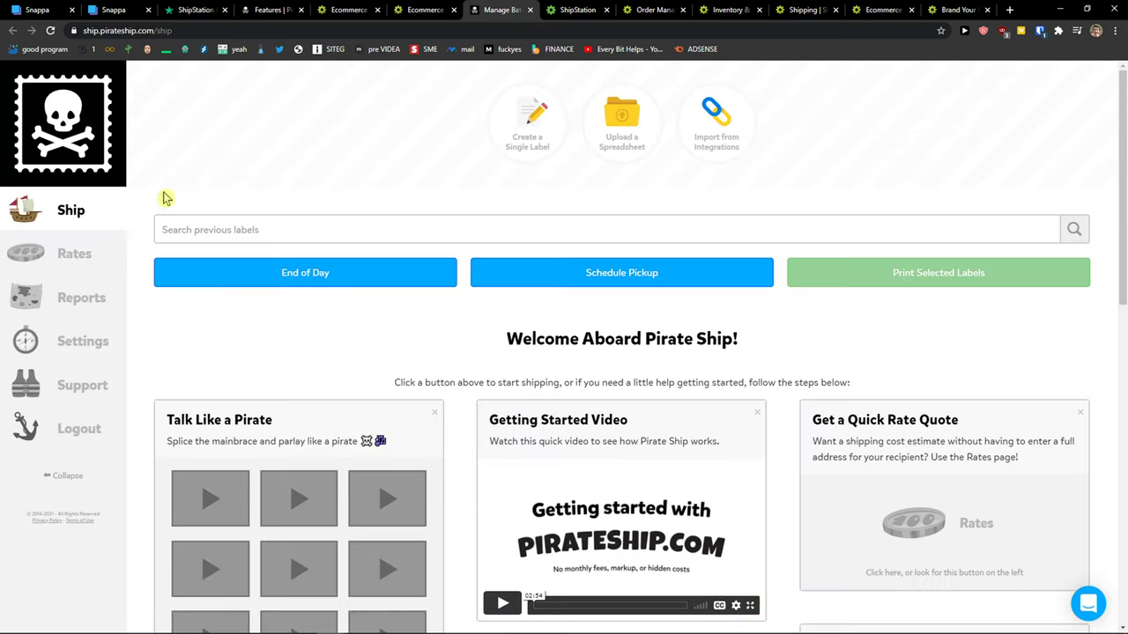
mouse_move(81, 298)
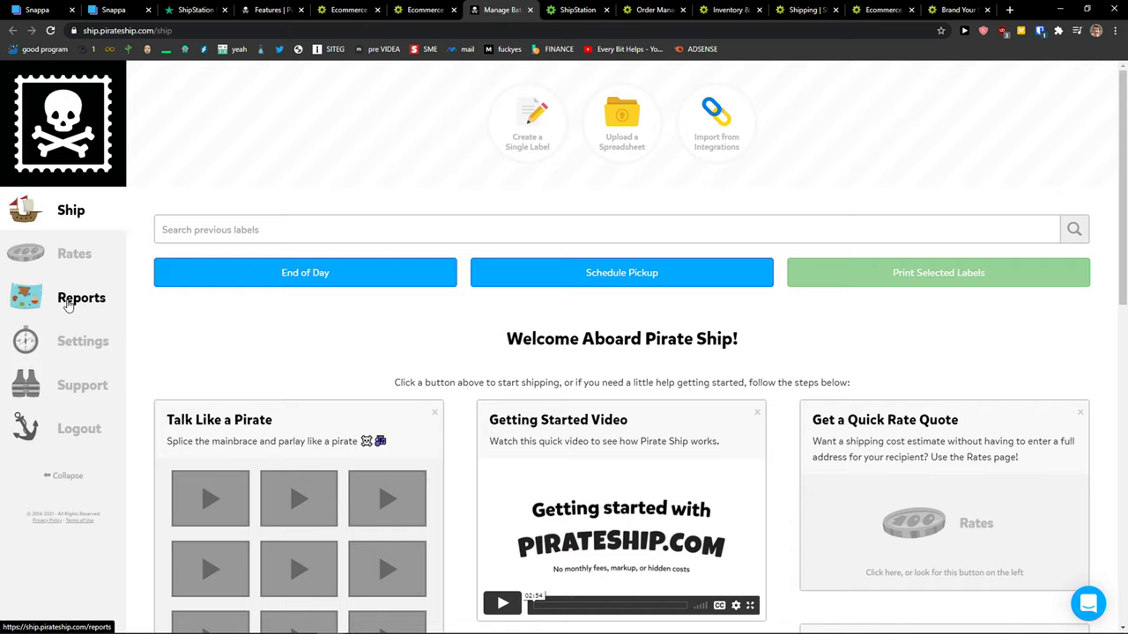
left_click(347, 10)
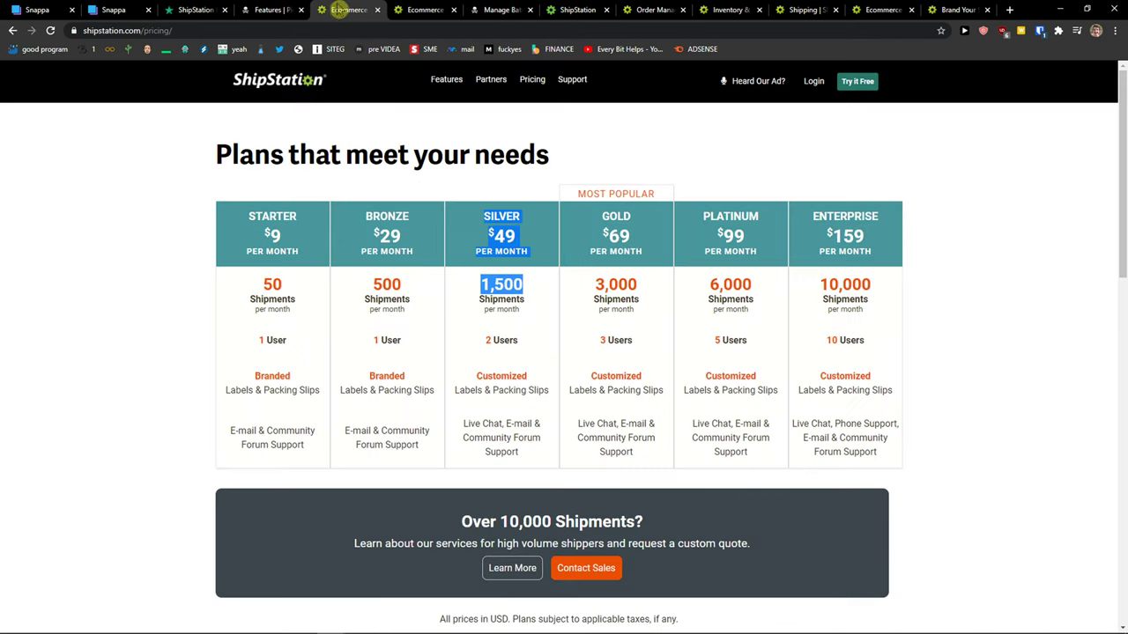
- Show ShipStation's Orders > Awaiting Shipment dashboard with no pending orders
left_click(577, 10)
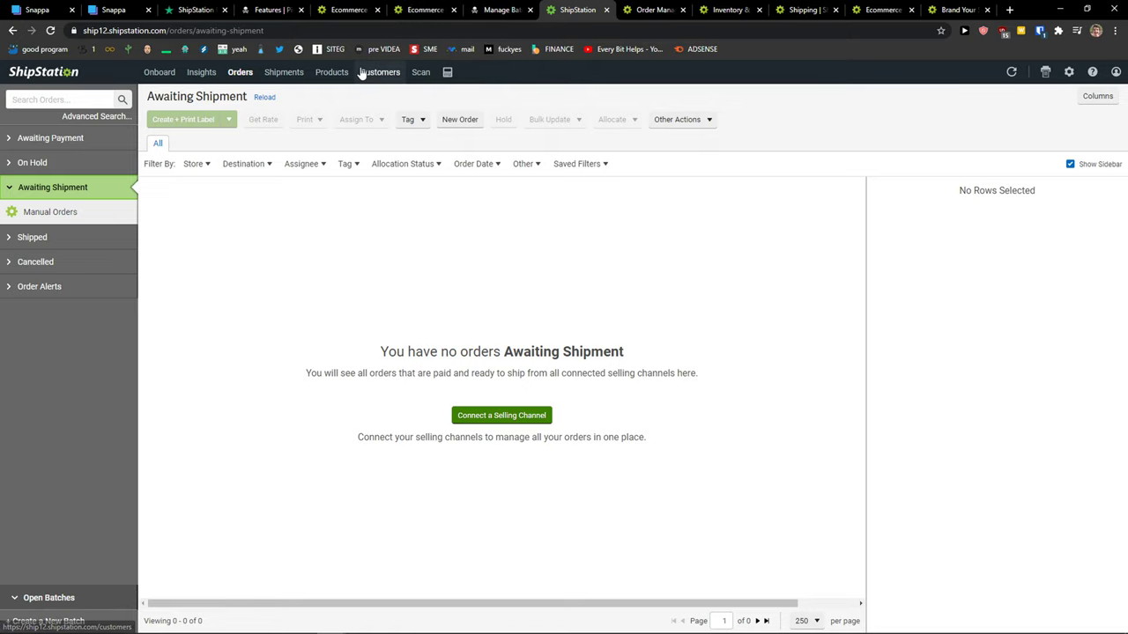
mouse_move(331, 71)
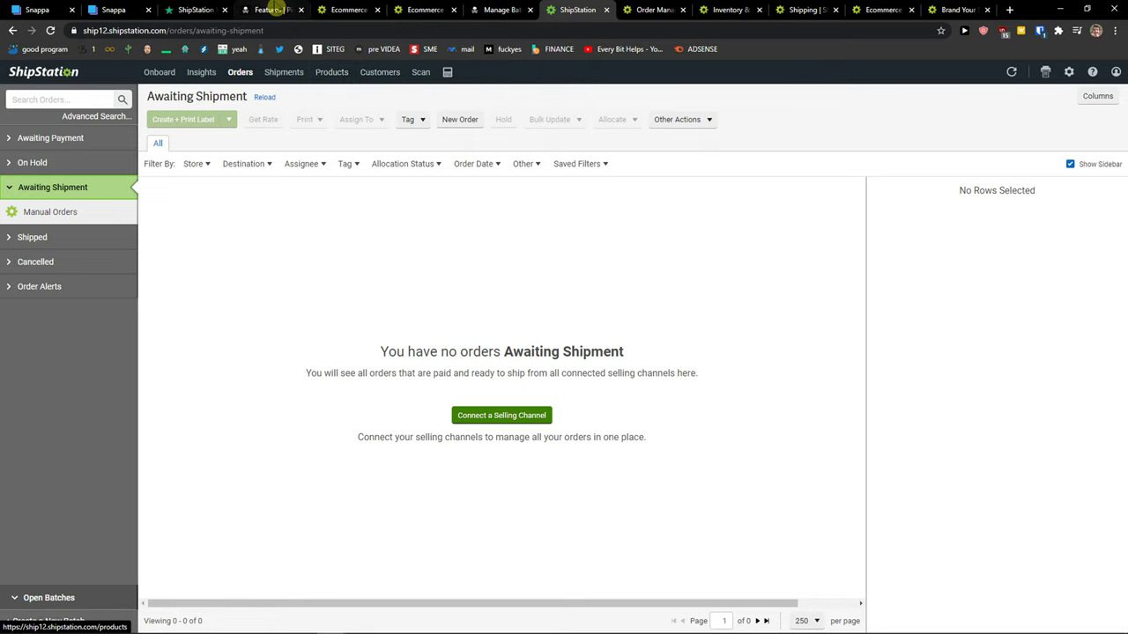
- Scroll Pirate Ship's features page to the top, then view ShipStation's order management and inventory feature pages
left_click(271, 10)
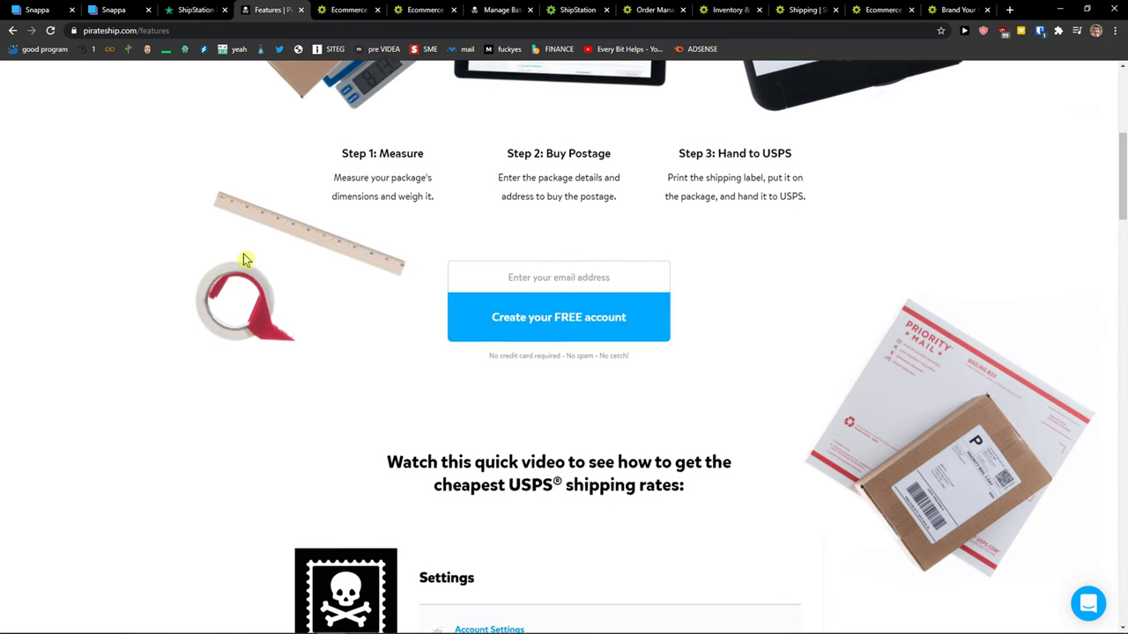
scroll("up", 3)
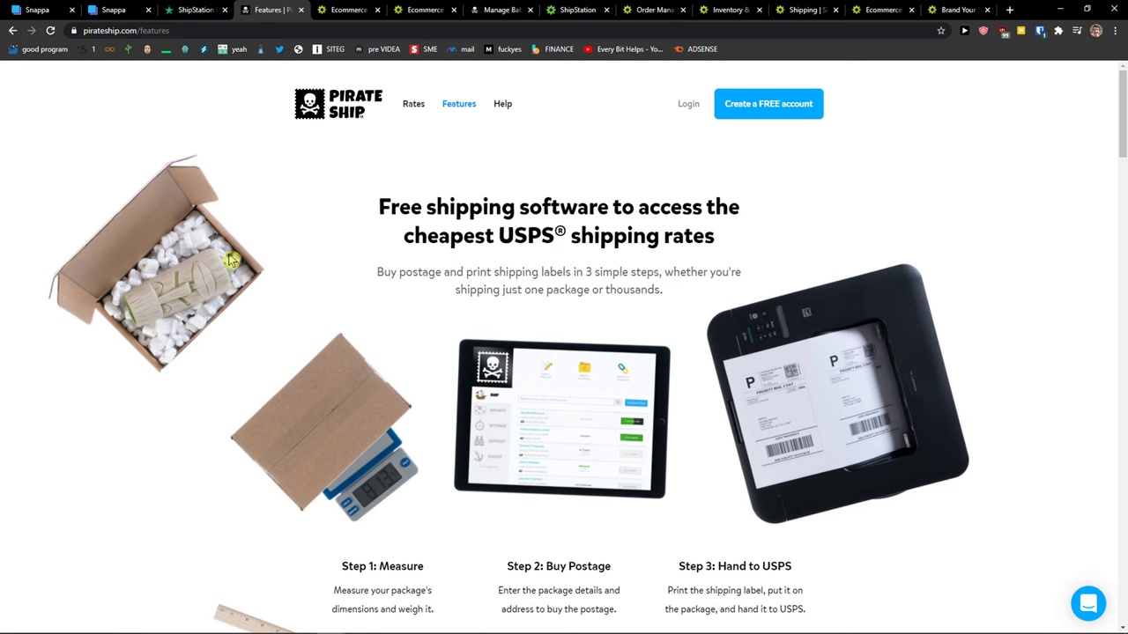
mouse_move(480, 231)
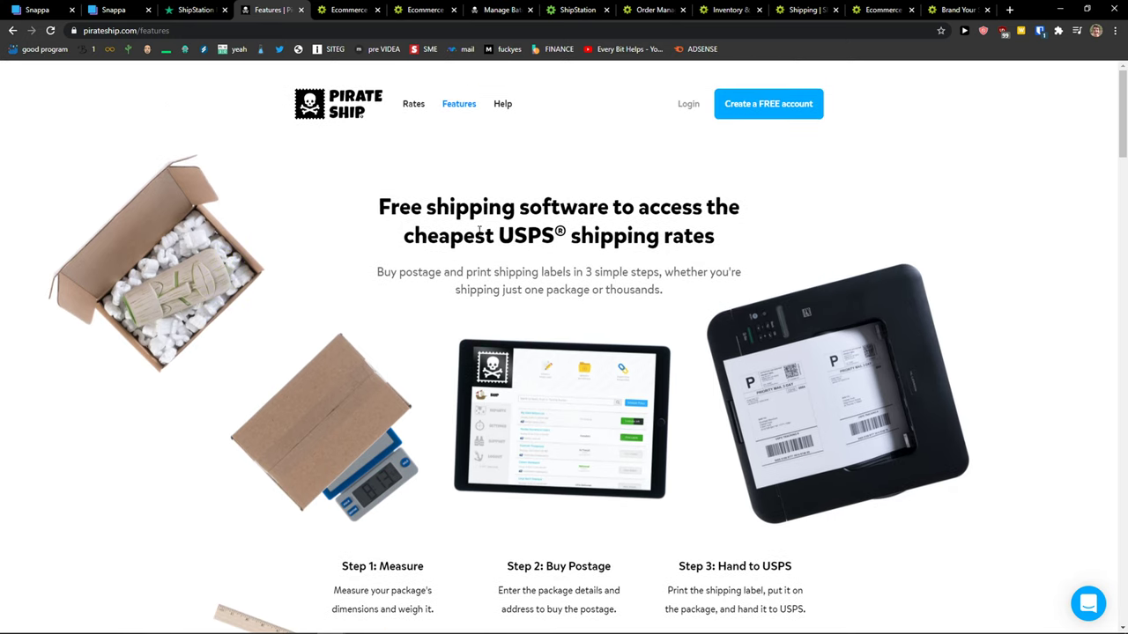
mouse_move(357, 216)
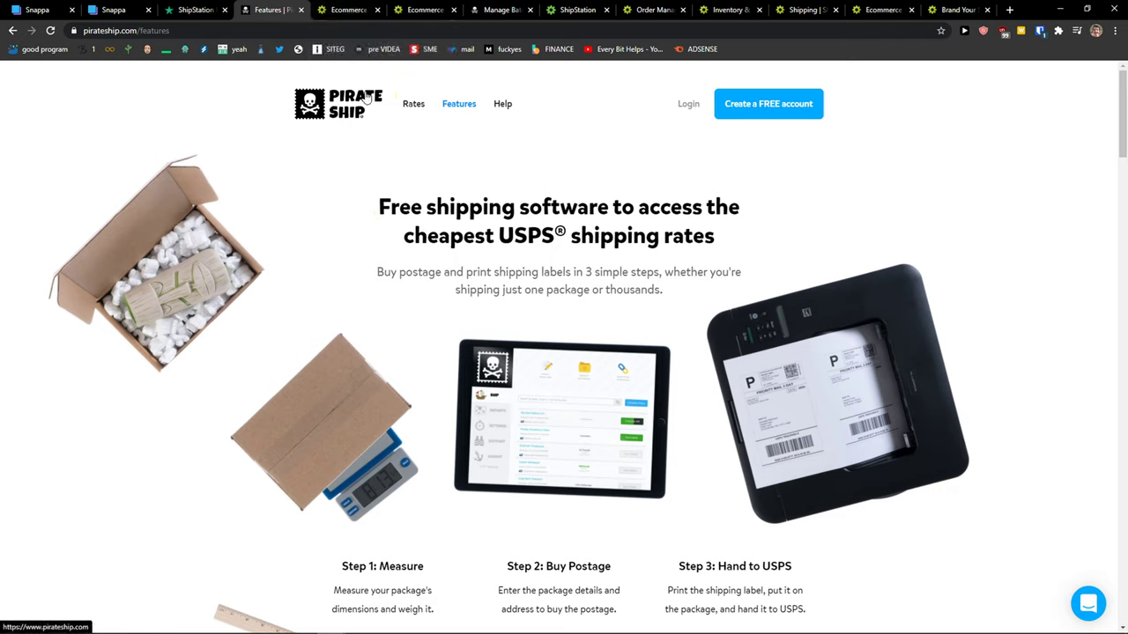
mouse_move(269, 156)
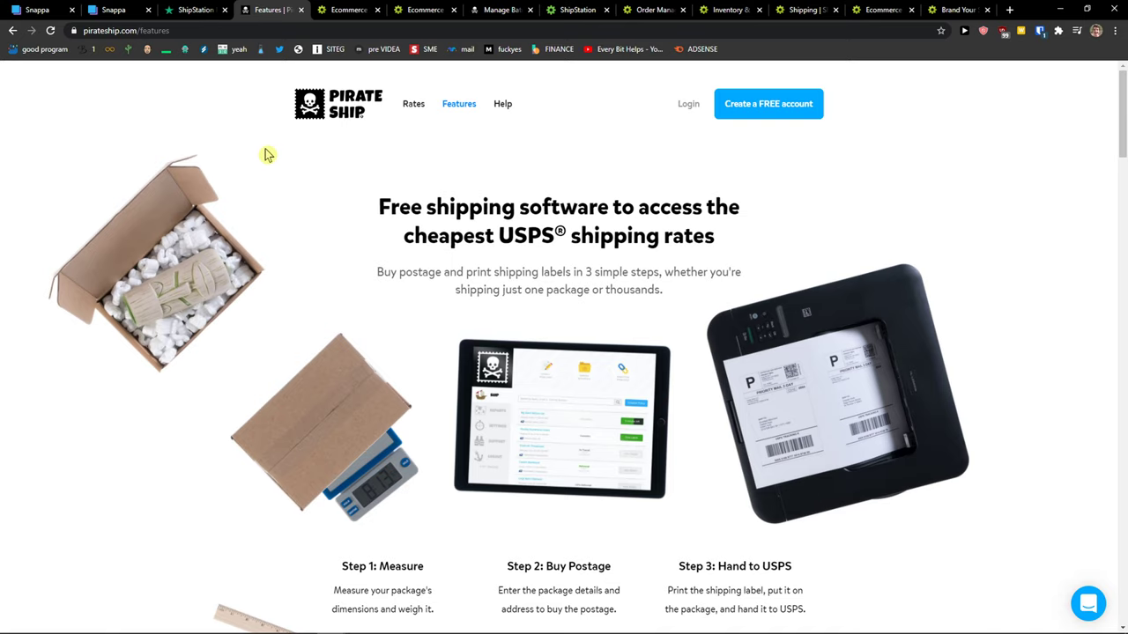
mouse_move(116, 238)
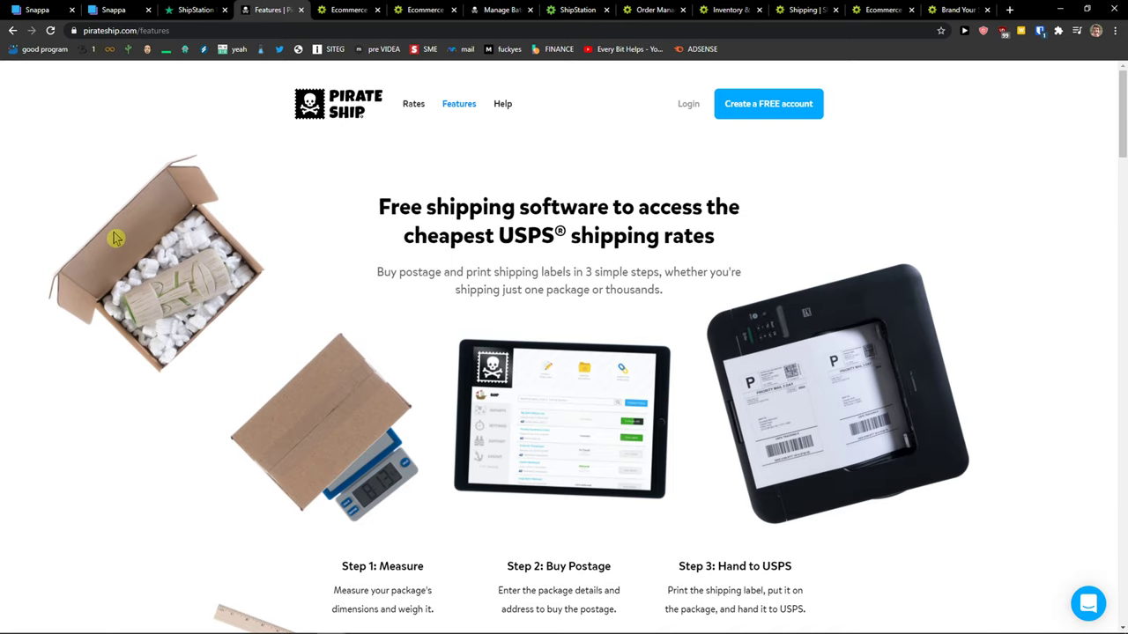
left_click(652, 10)
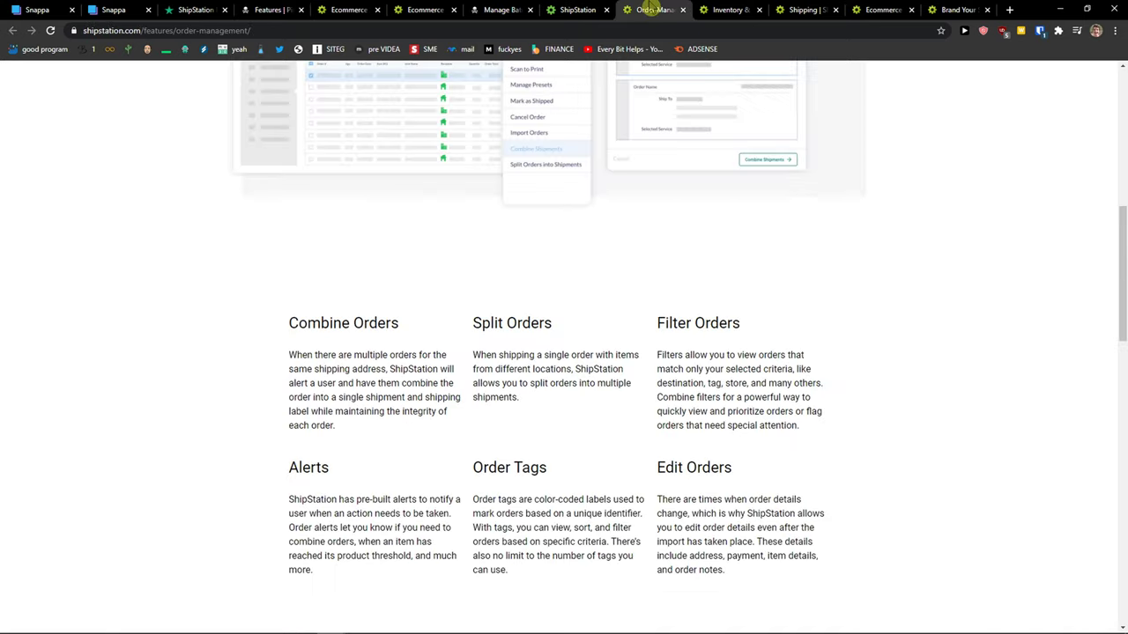
left_click(723, 9)
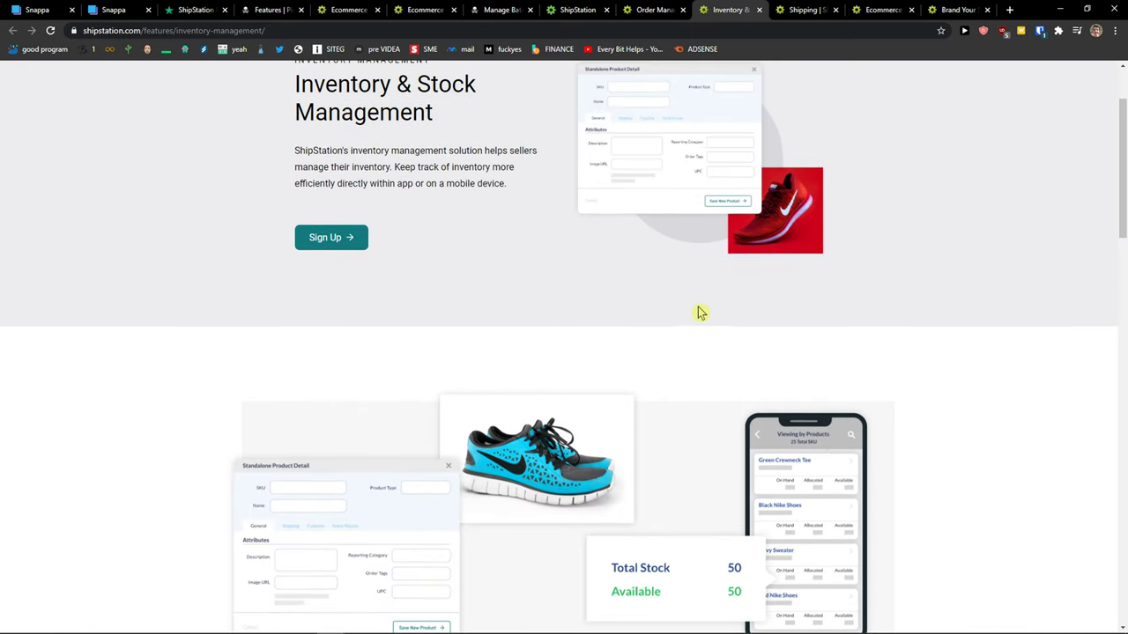
scroll("up", 3)
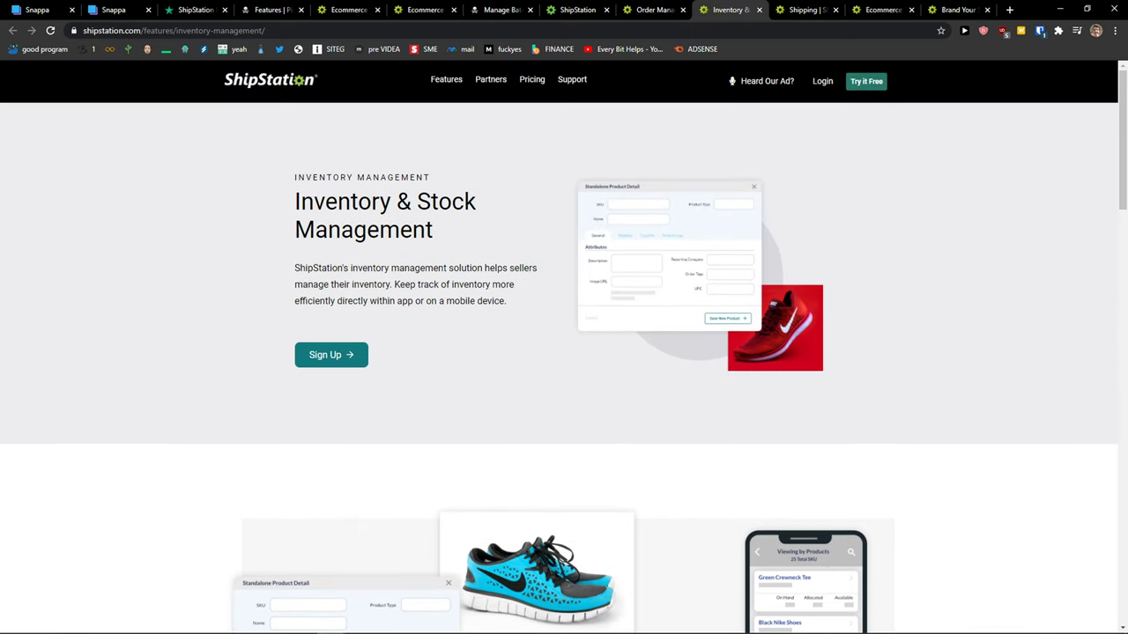